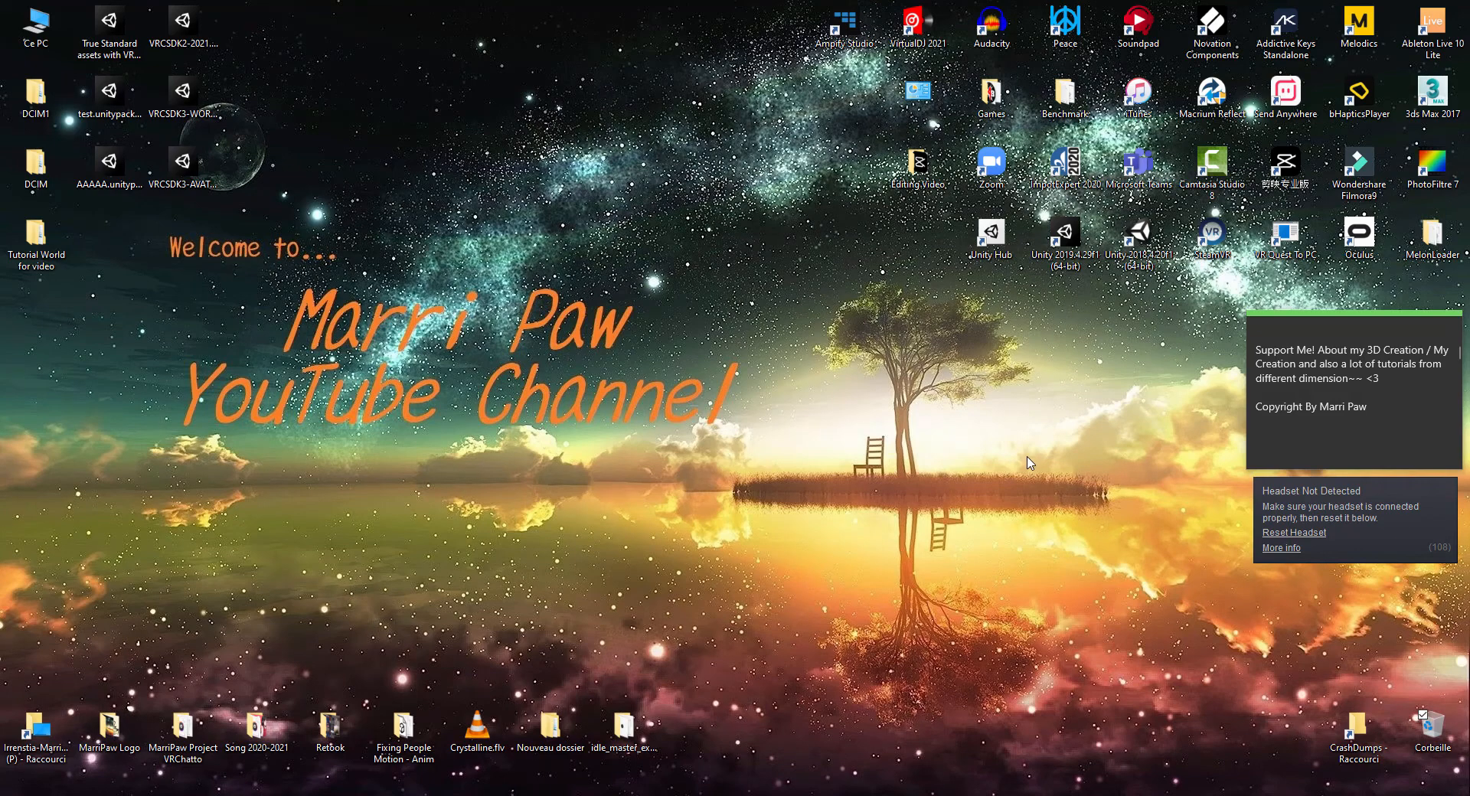
{"action": "mouse_move", "coordinate": [1029, 467]}
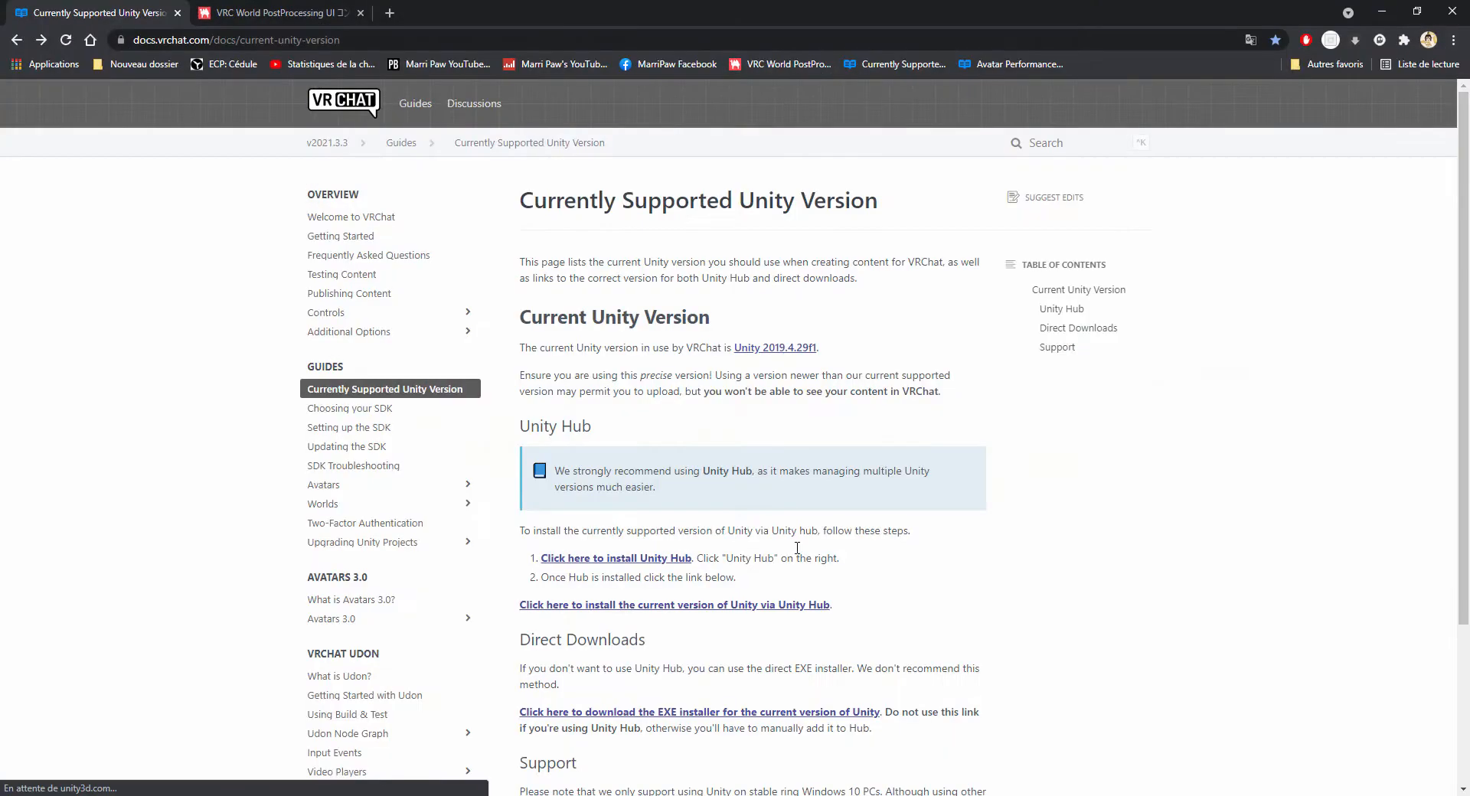
{"action": "mouse_move", "coordinate": [242, 119]}
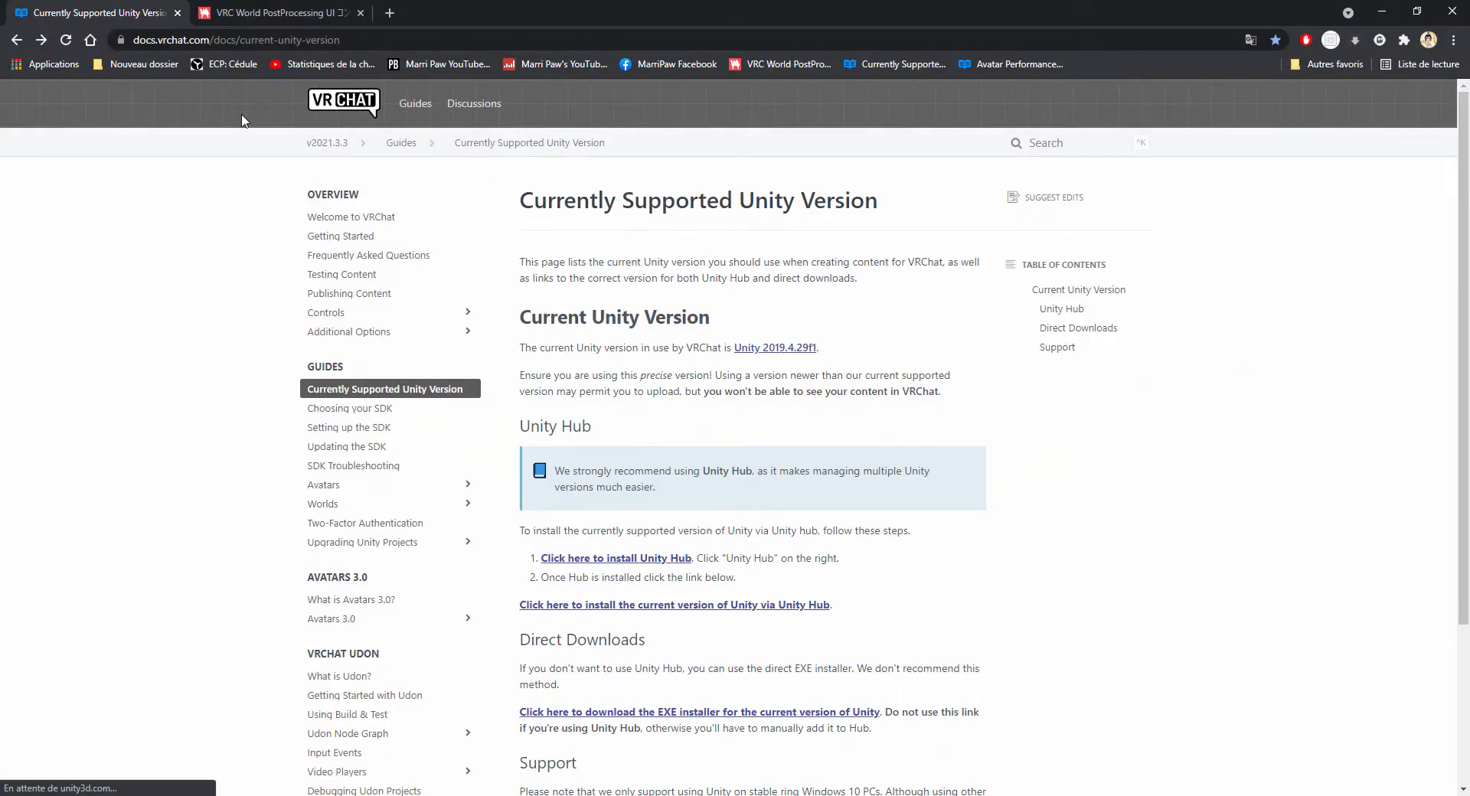
{"action": "mouse_move", "coordinate": [834, 352]}
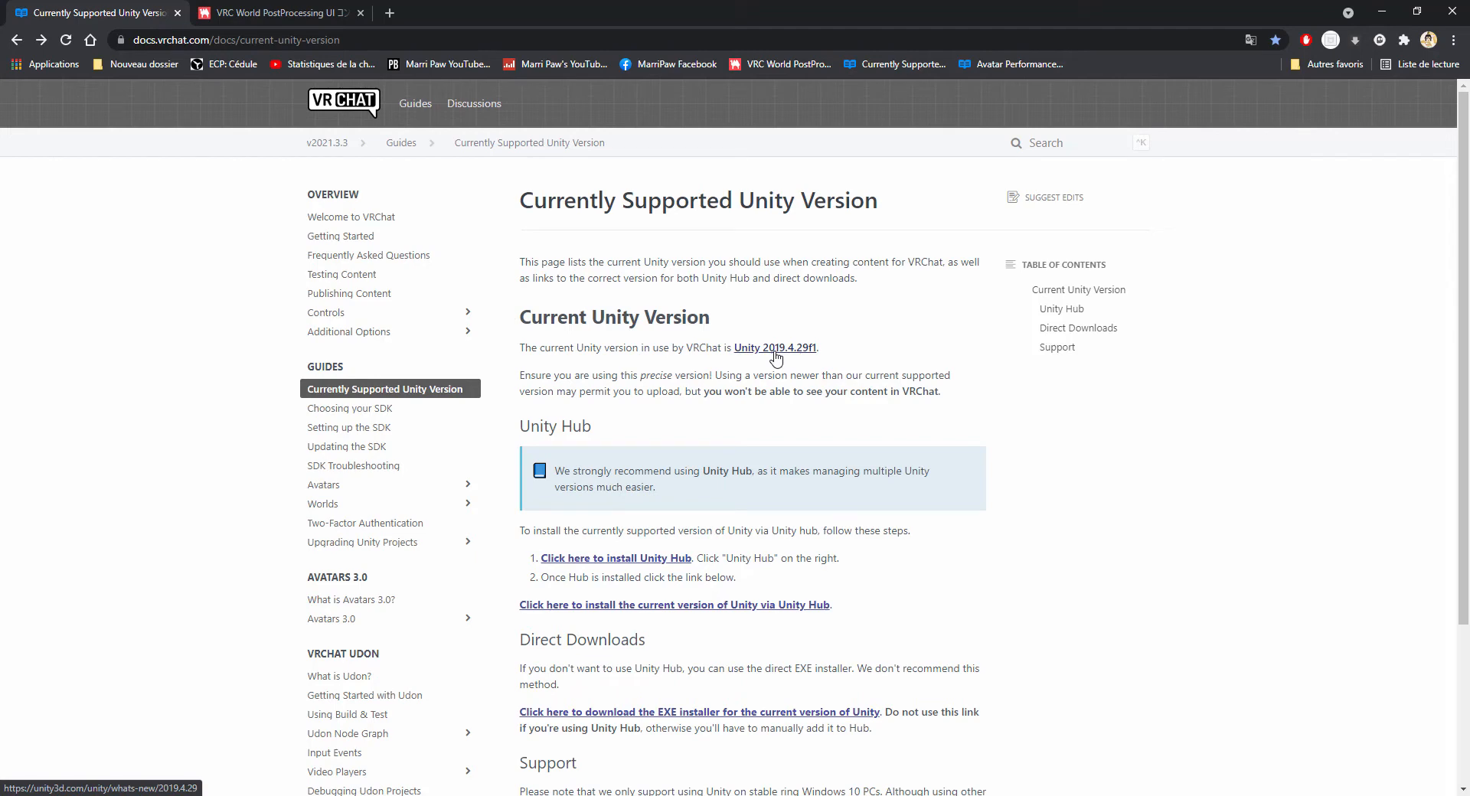
Step: Visit the Unity 2019.4.29 release page, then switch to the BOOTH PostProcessing UI listing
{"action": "left_click", "coordinate": [775, 348]}
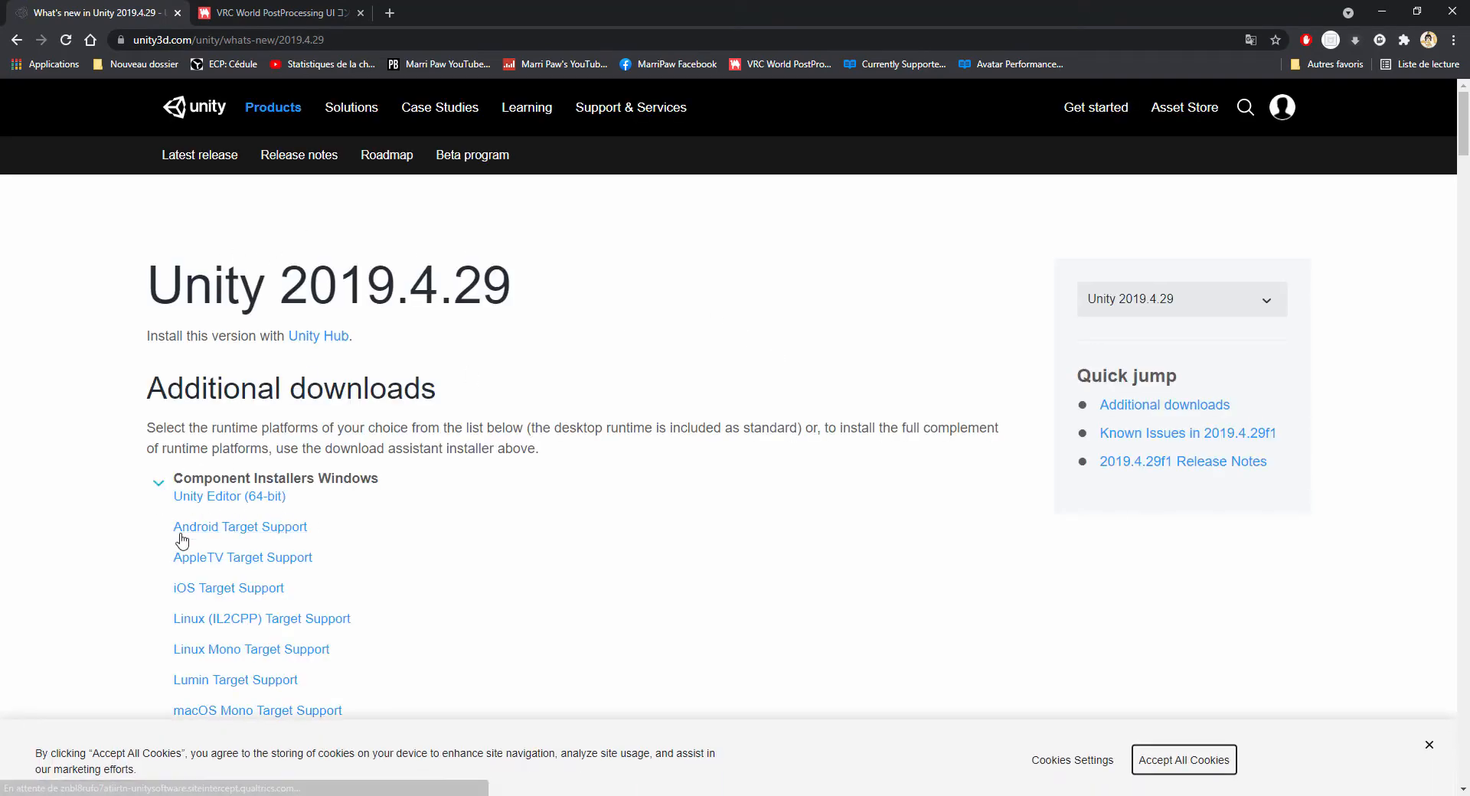
{"action": "mouse_move", "coordinate": [209, 532]}
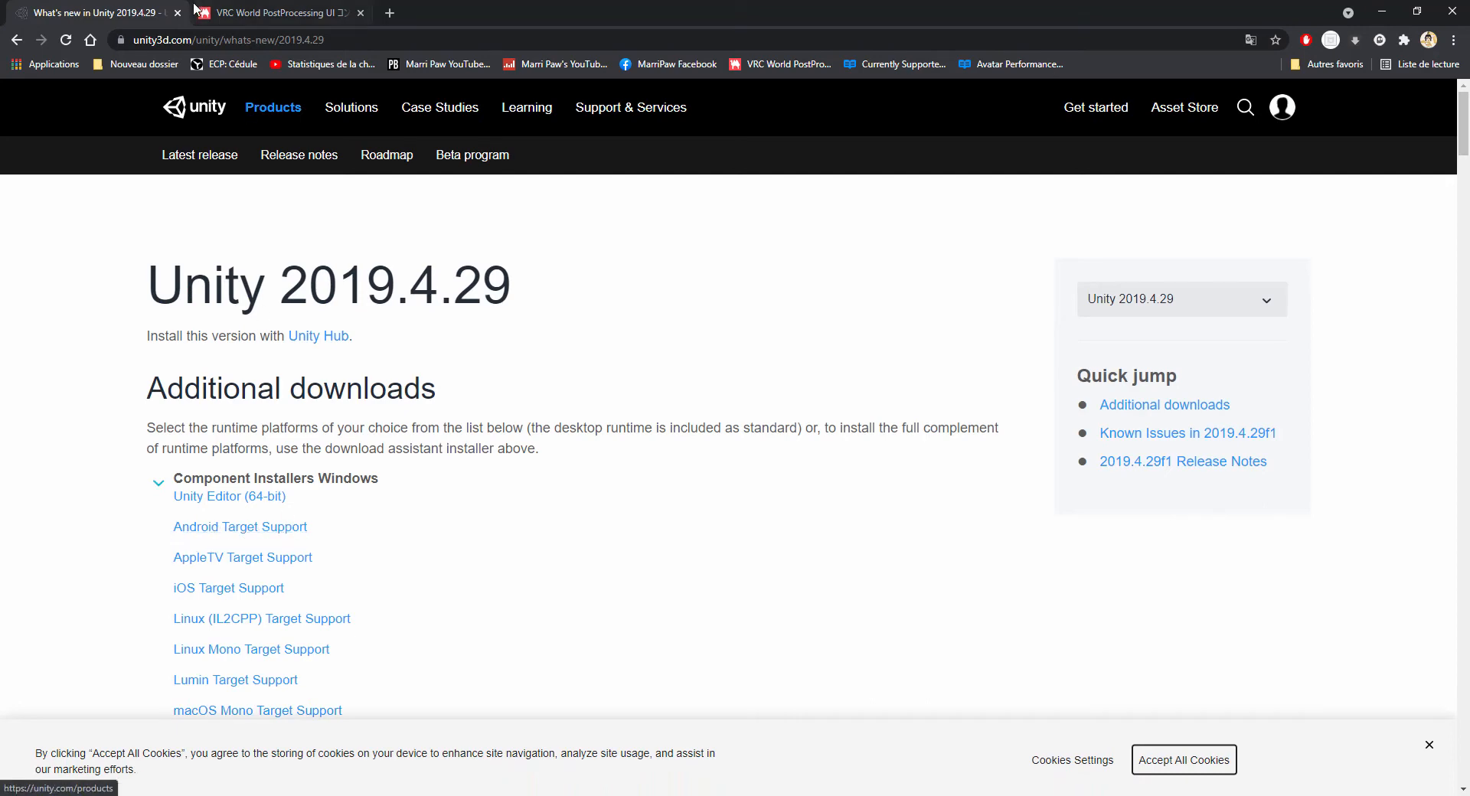
{"action": "left_click", "coordinate": [273, 13]}
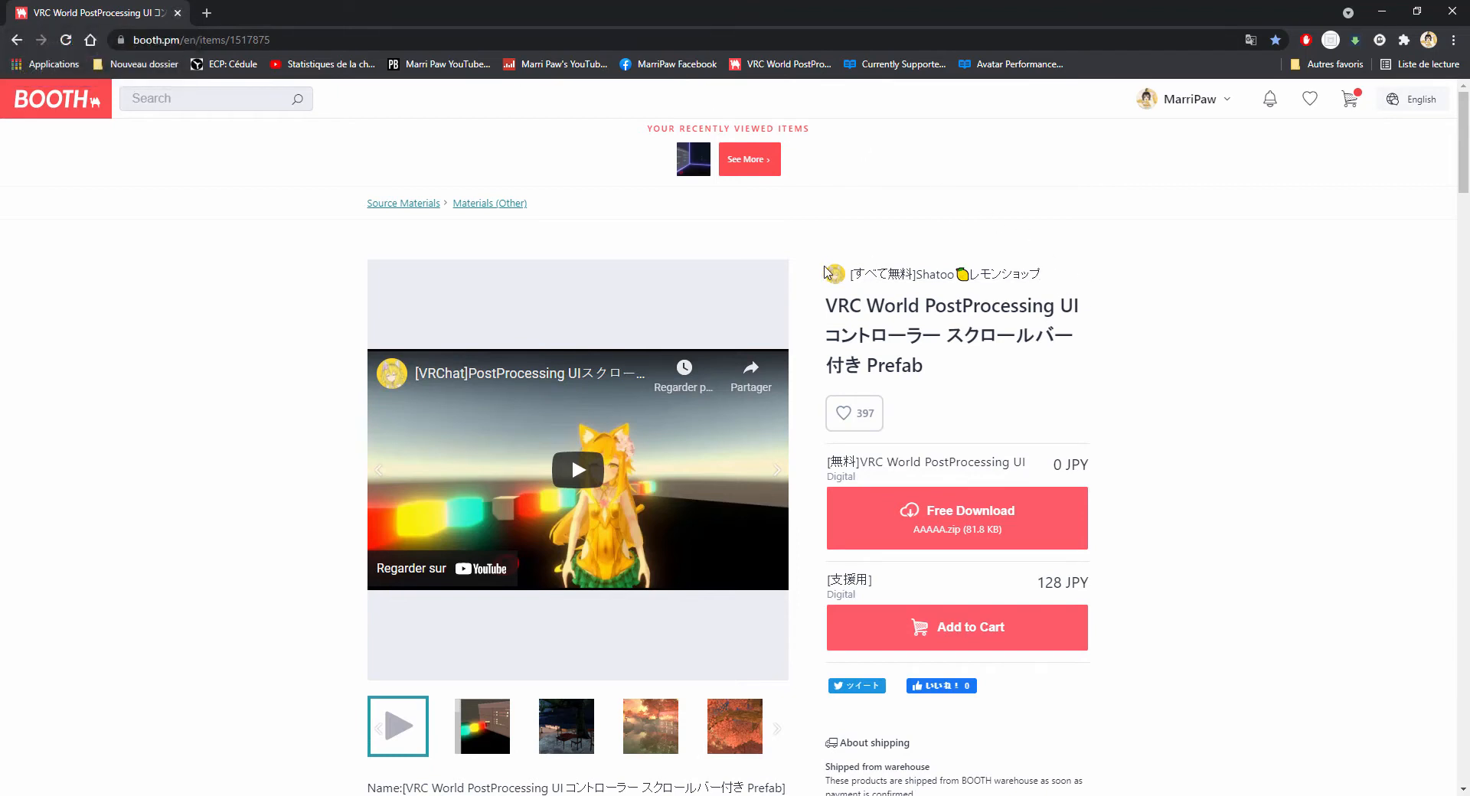
{"action": "mouse_move", "coordinate": [876, 310]}
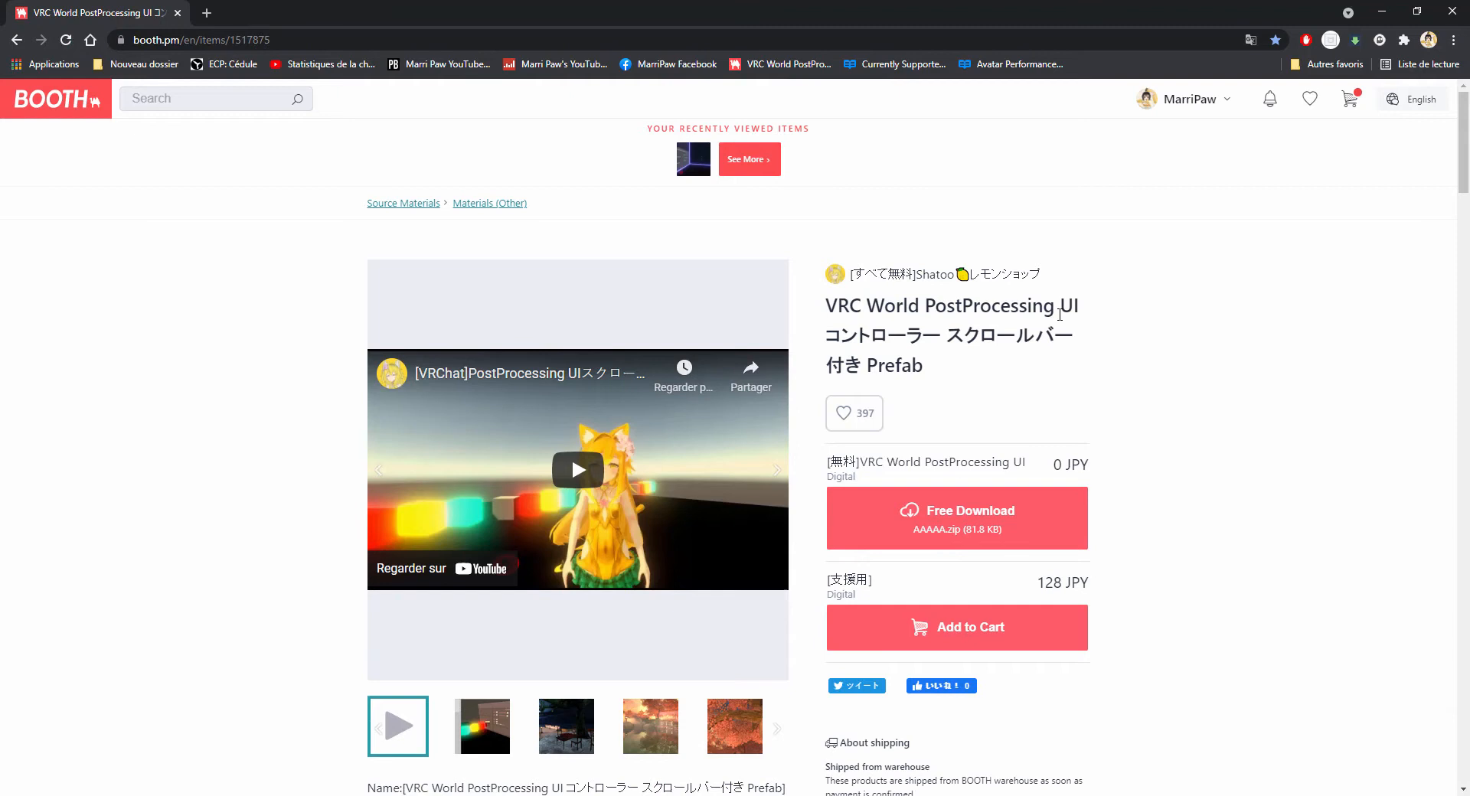
{"action": "mouse_move", "coordinate": [723, 485]}
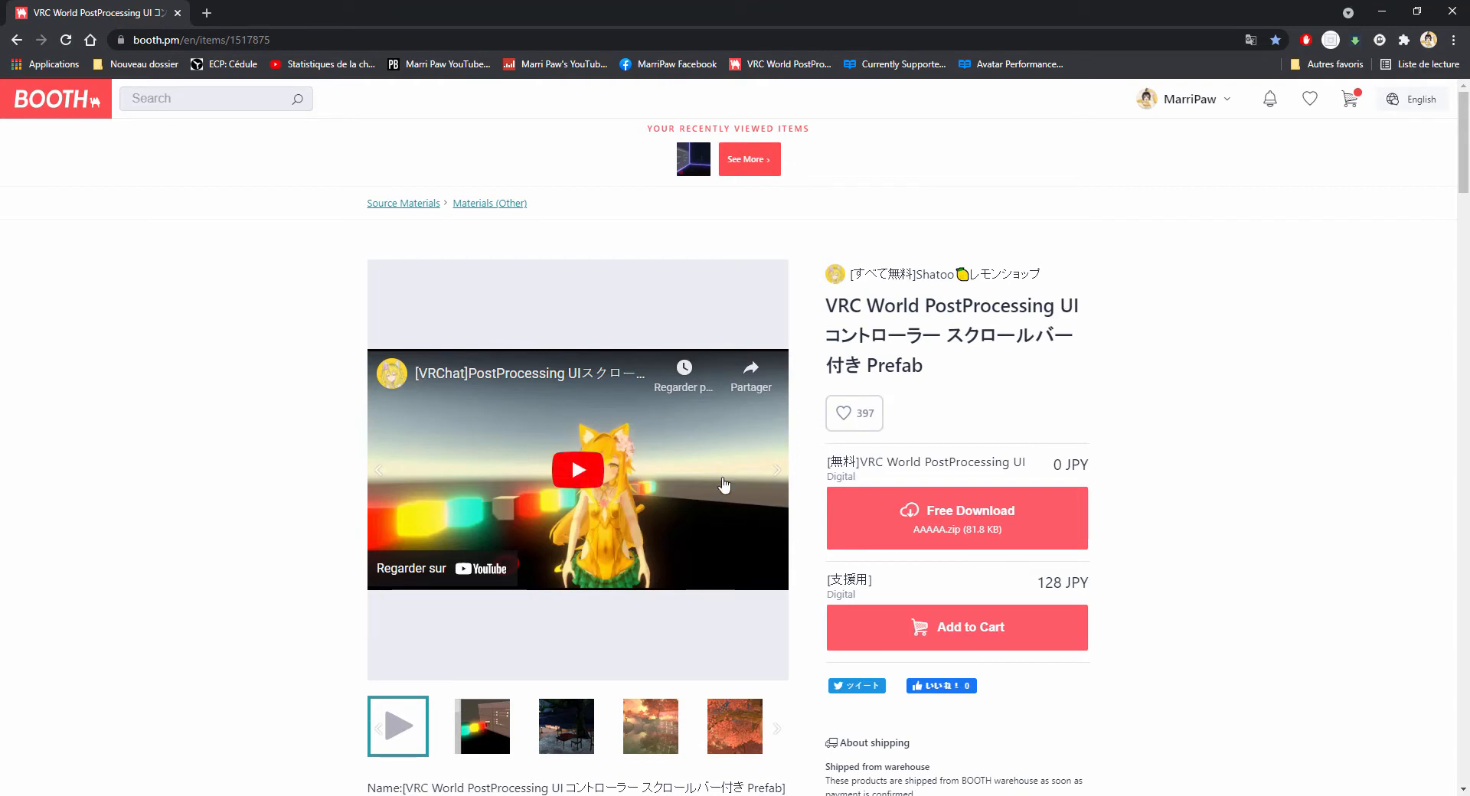
{"action": "mouse_move", "coordinate": [648, 430]}
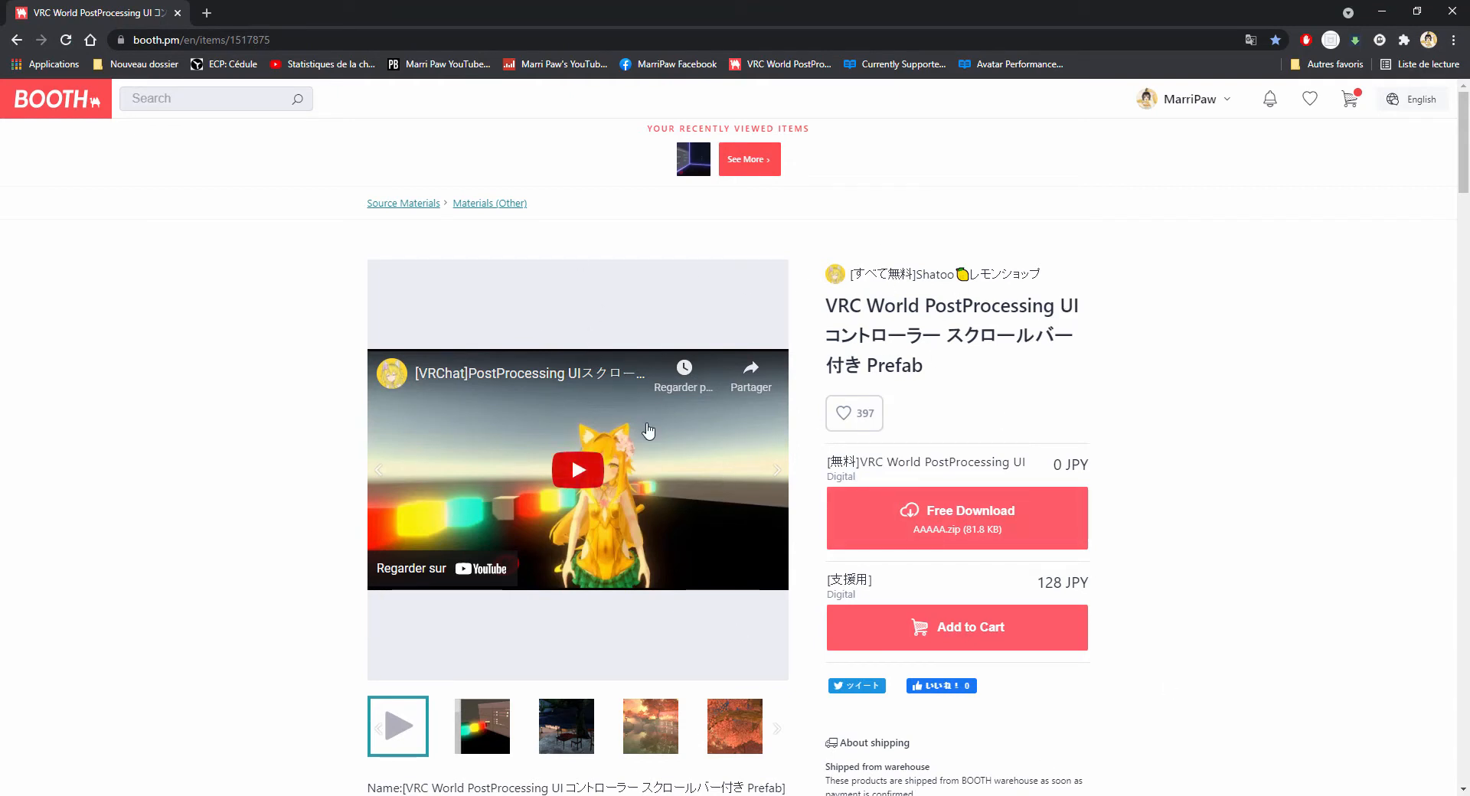
{"action": "mouse_move", "coordinate": [615, 533]}
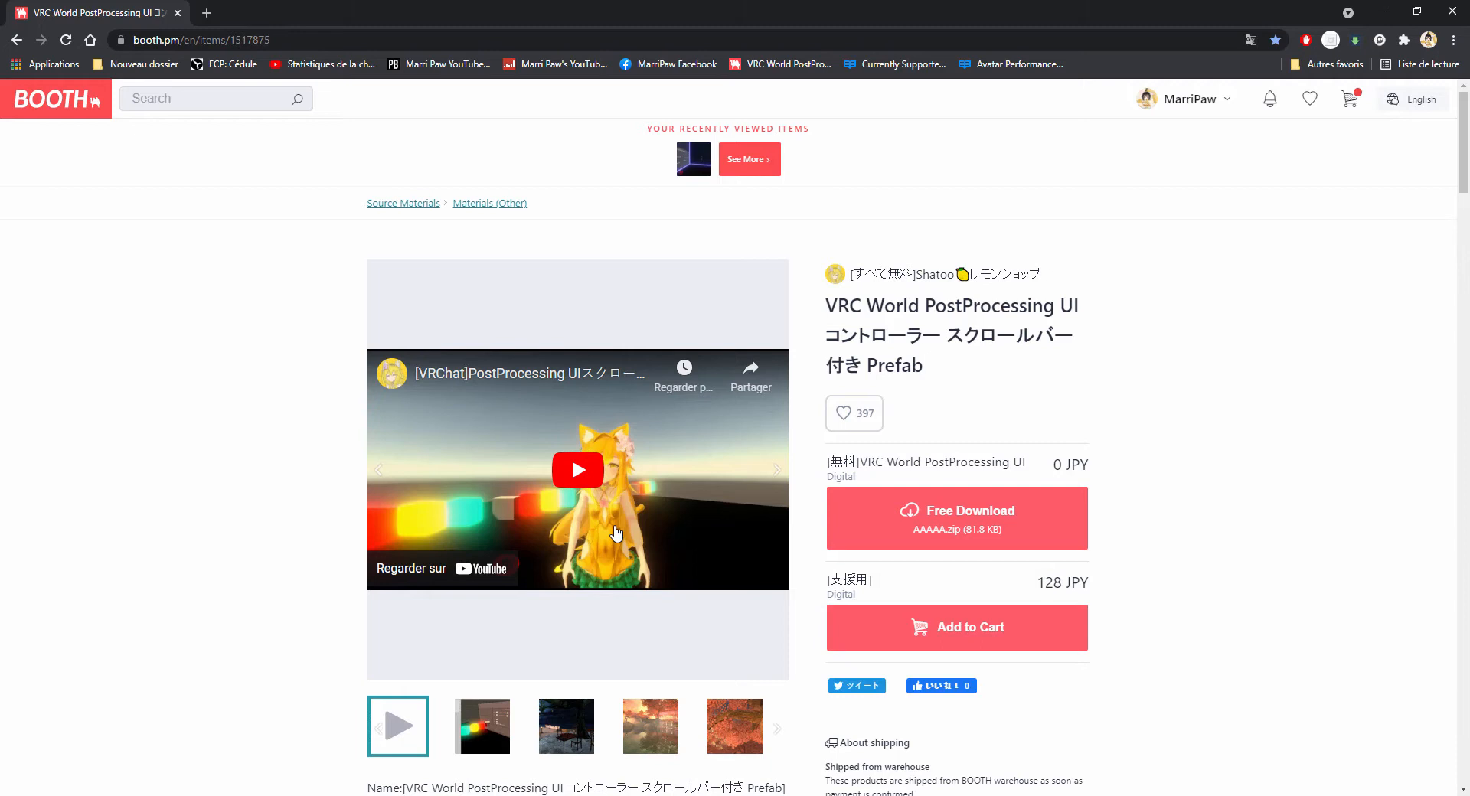
{"action": "mouse_move", "coordinate": [616, 534]}
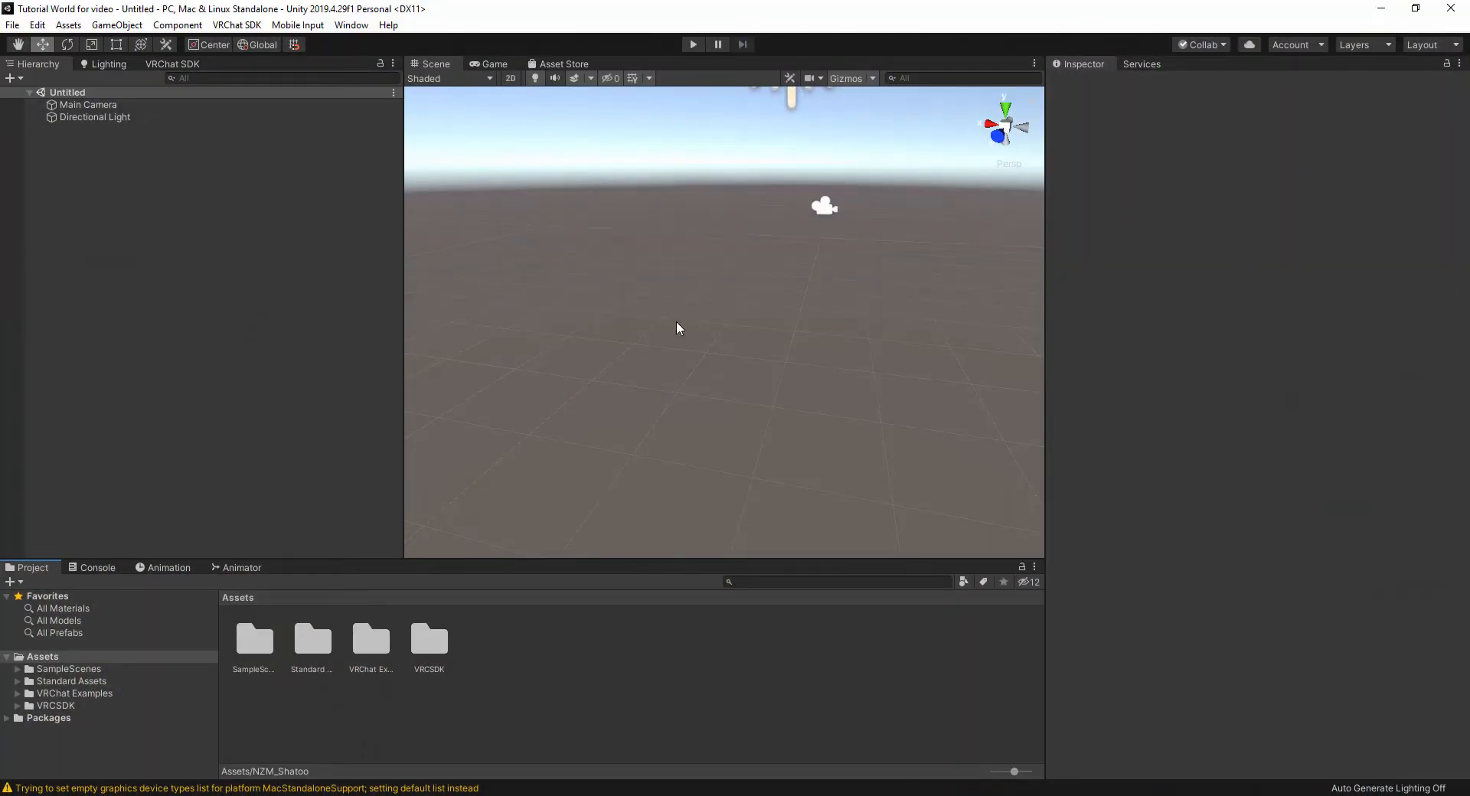
{"action": "mouse_move", "coordinate": [591, 263]}
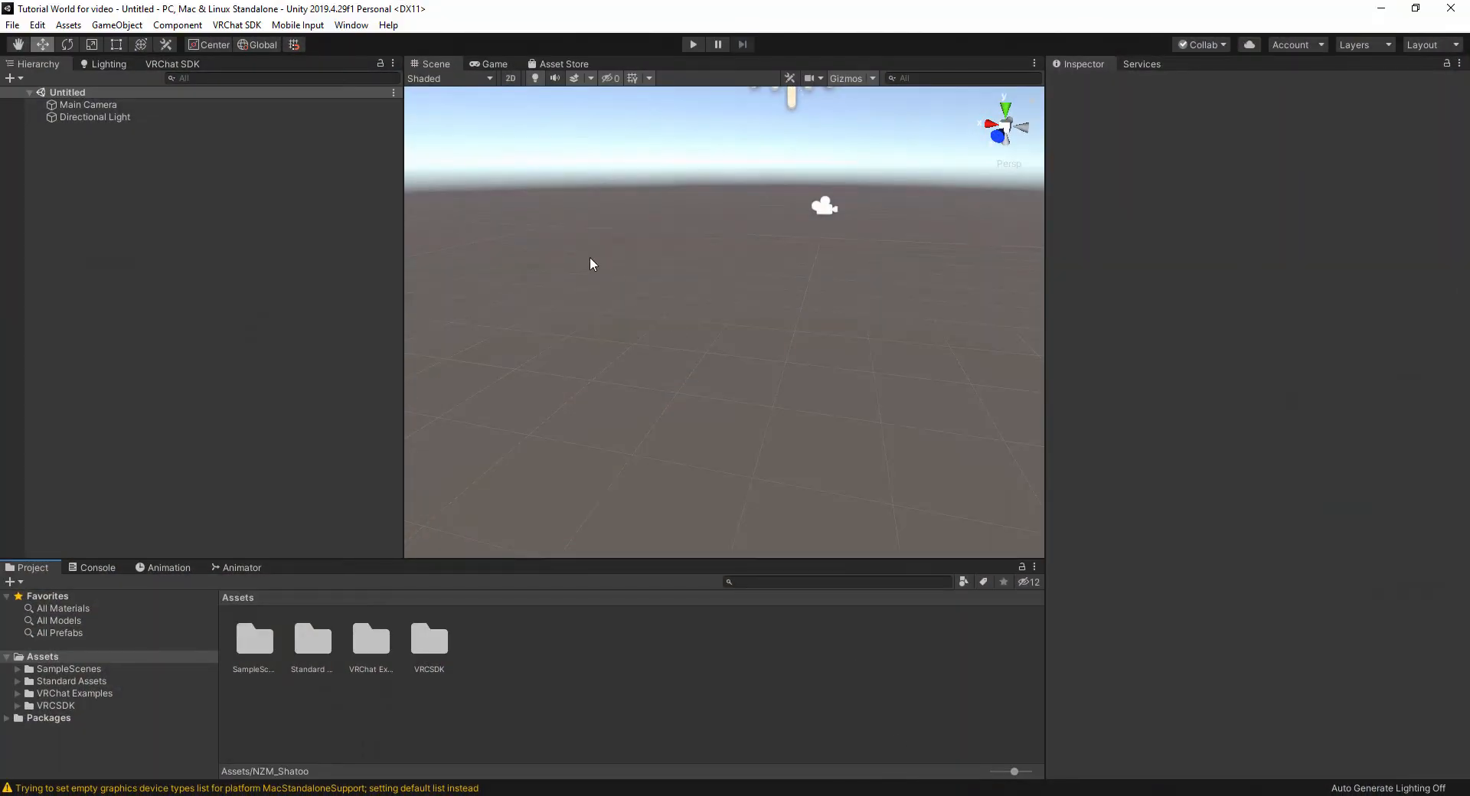
{"action": "mouse_move", "coordinate": [407, 146]}
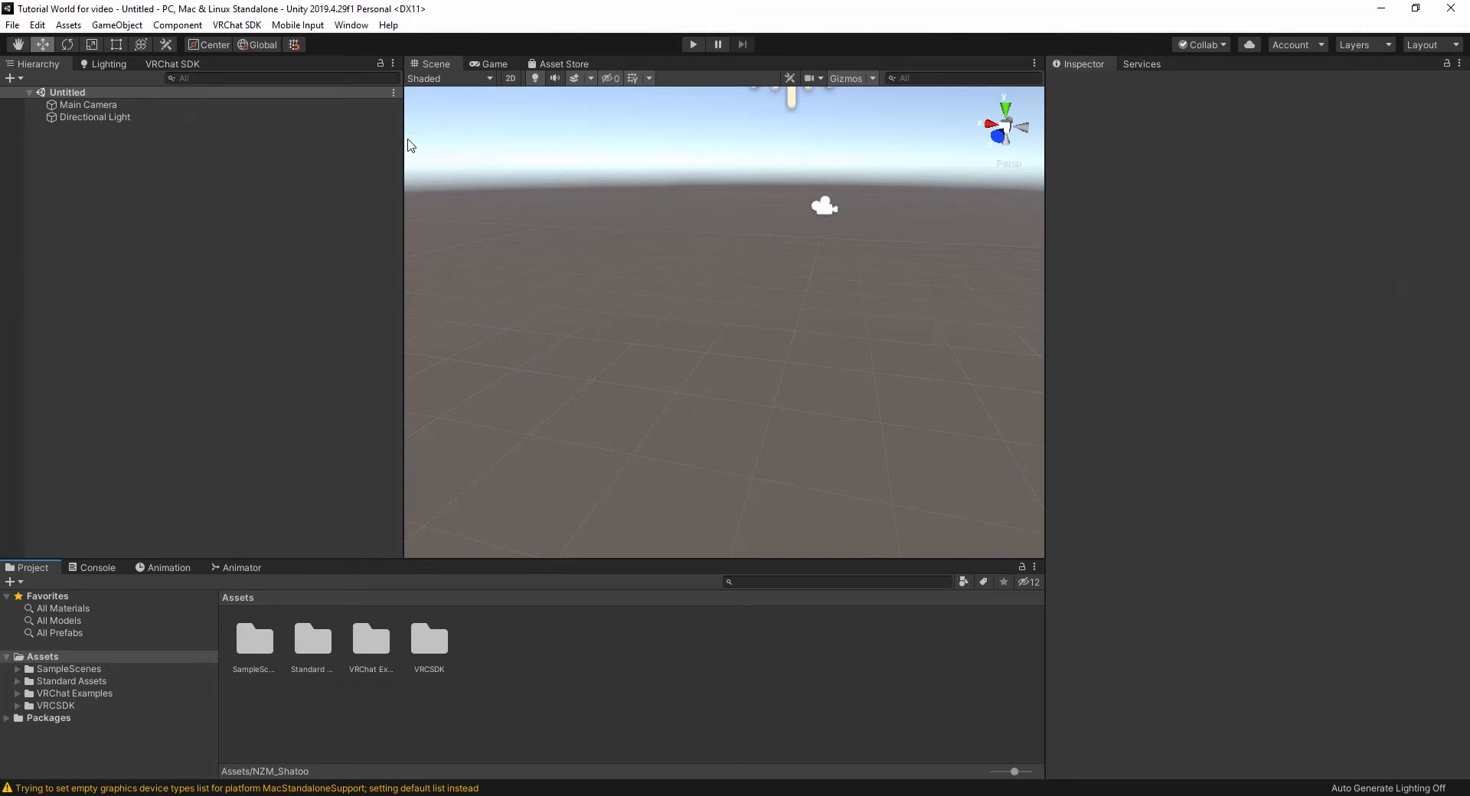
Step: Install the Post Processing 3.1.1 package from the Package Manager after searching 'post'
{"action": "left_click", "coordinate": [351, 24]}
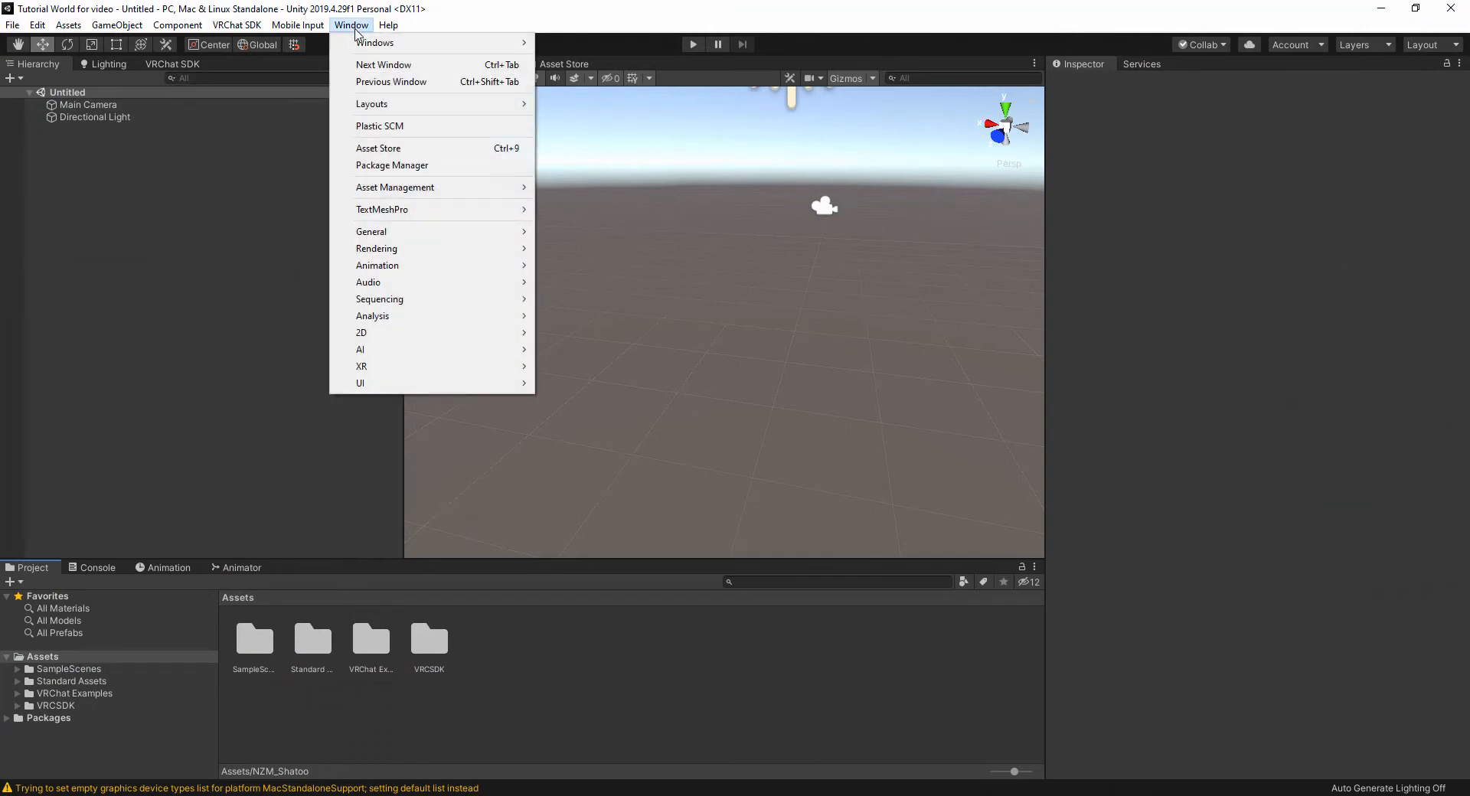
{"action": "left_click", "coordinate": [392, 166]}
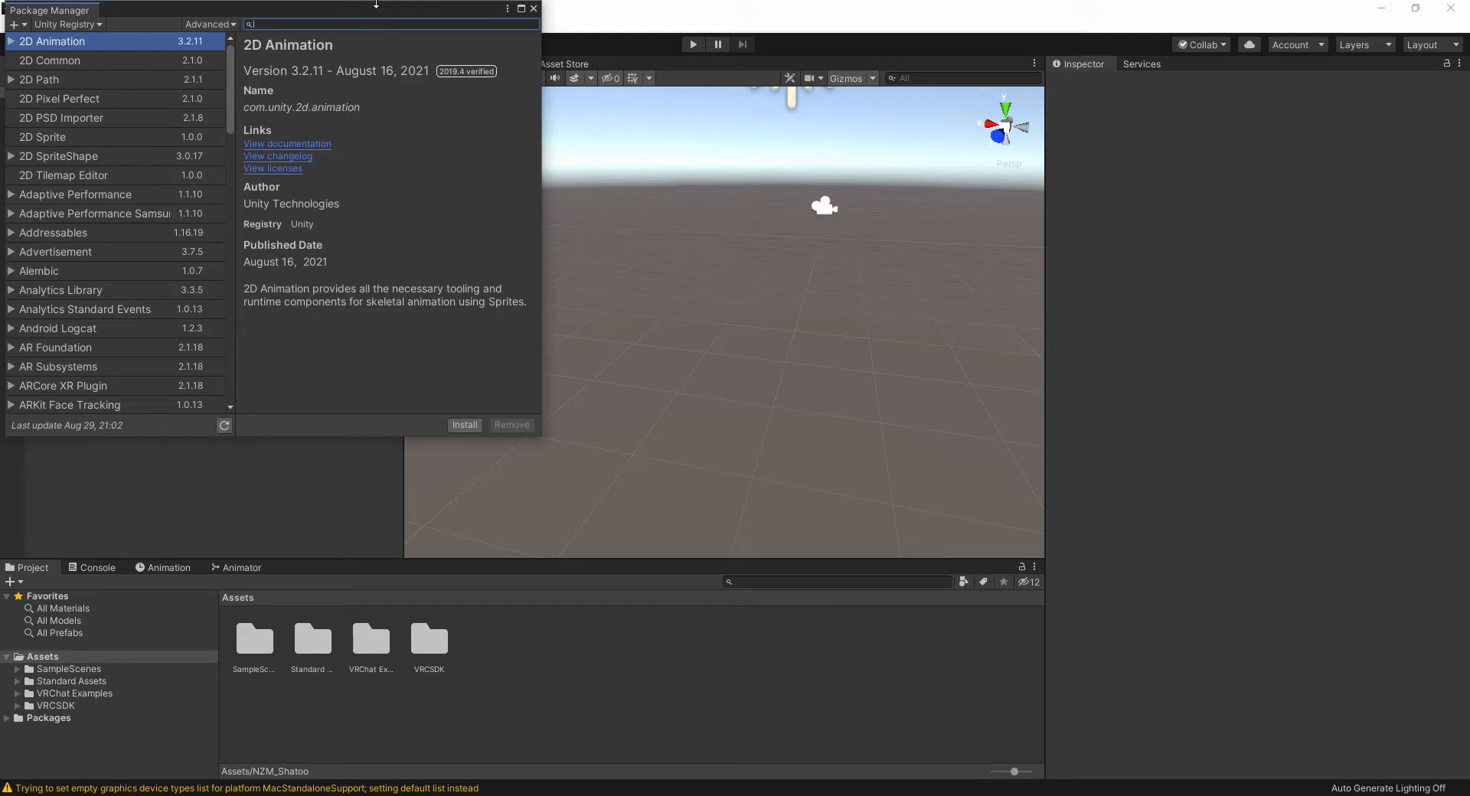
{"action": "type", "text": "post"}
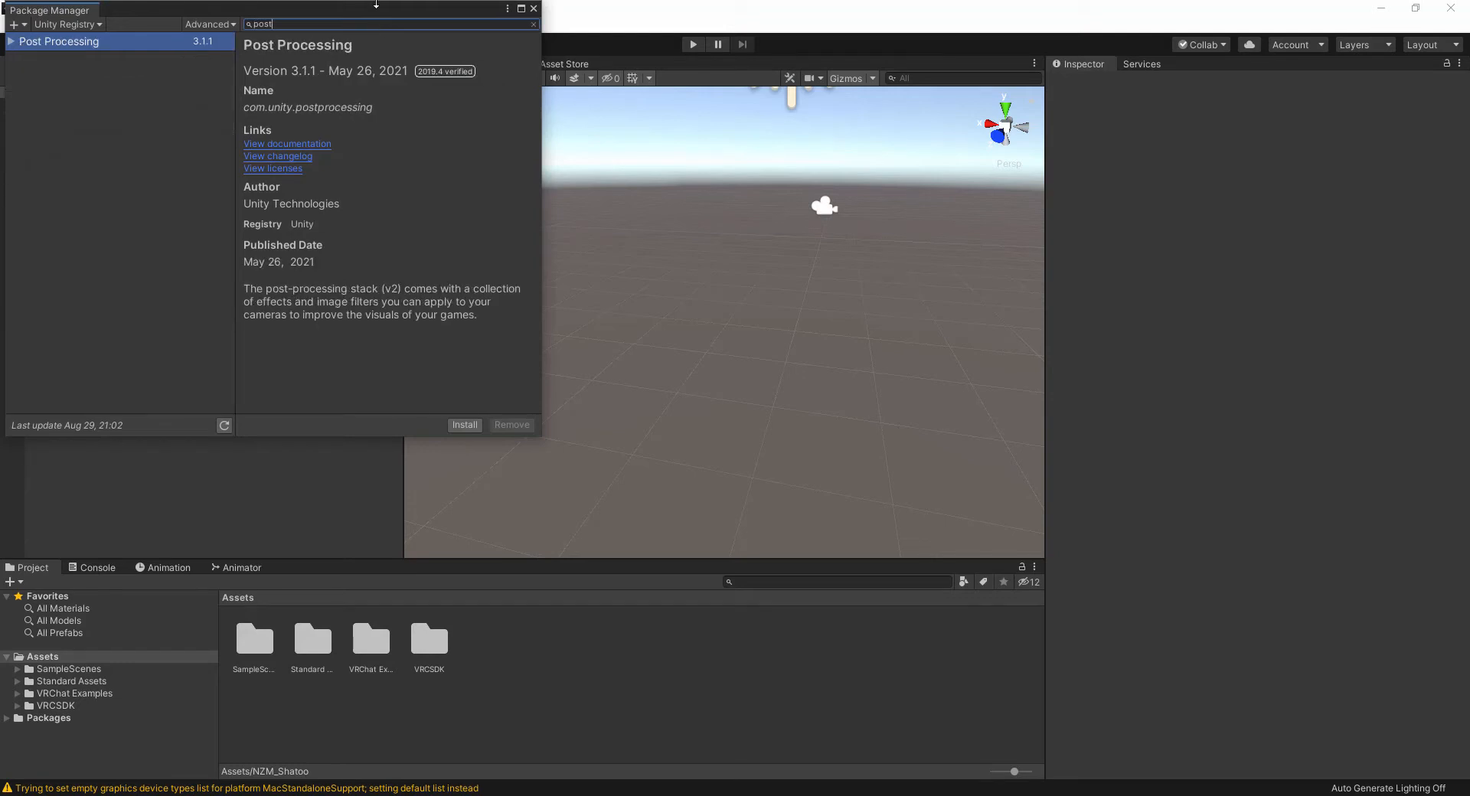
{"action": "left_click", "coordinate": [464, 425]}
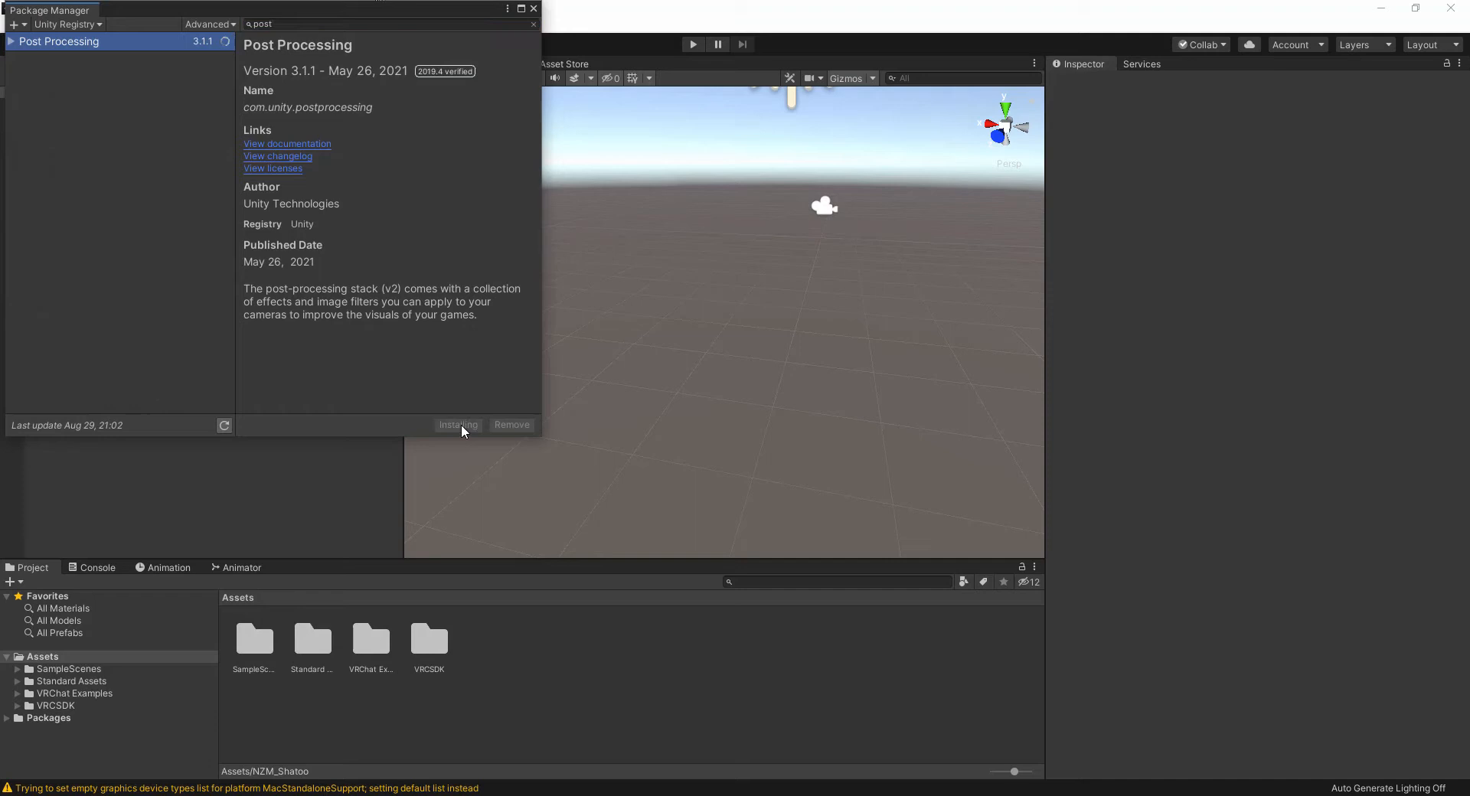
{"action": "left_click", "coordinate": [457, 424]}
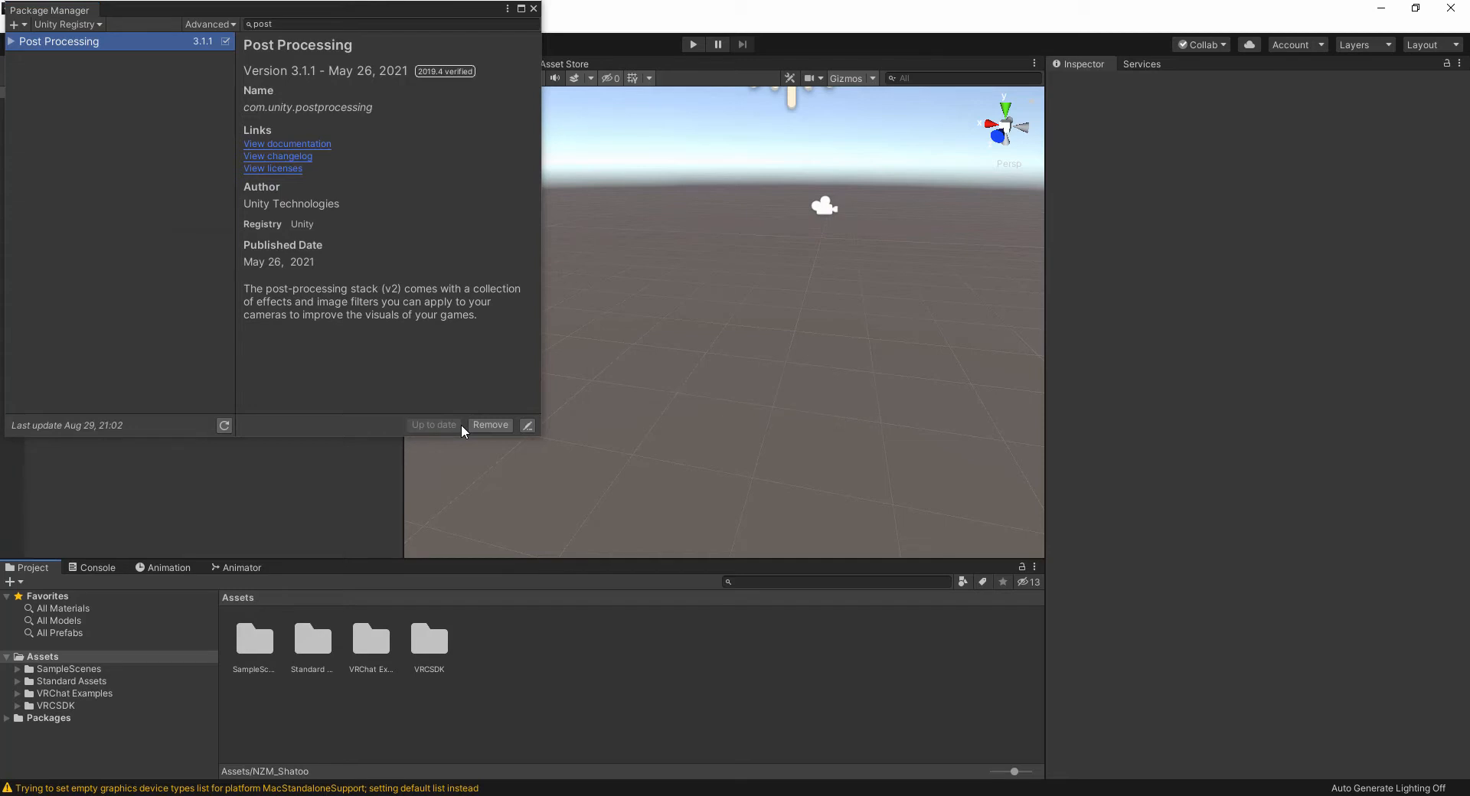
{"action": "mouse_move", "coordinate": [572, 24]}
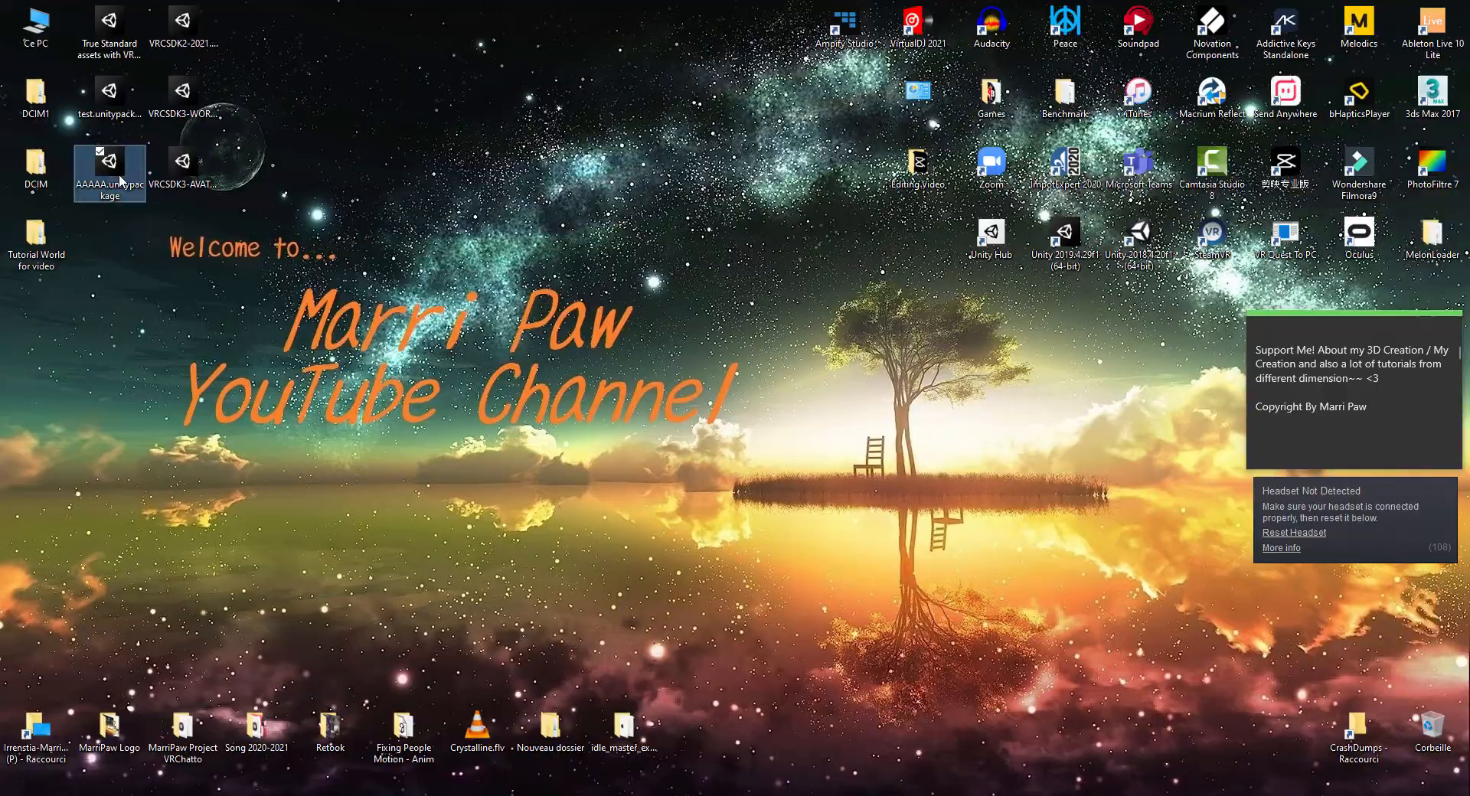
Step: Import AAAAA.unitypackage with all its assets into the project
{"action": "double_click", "coordinate": [109, 172]}
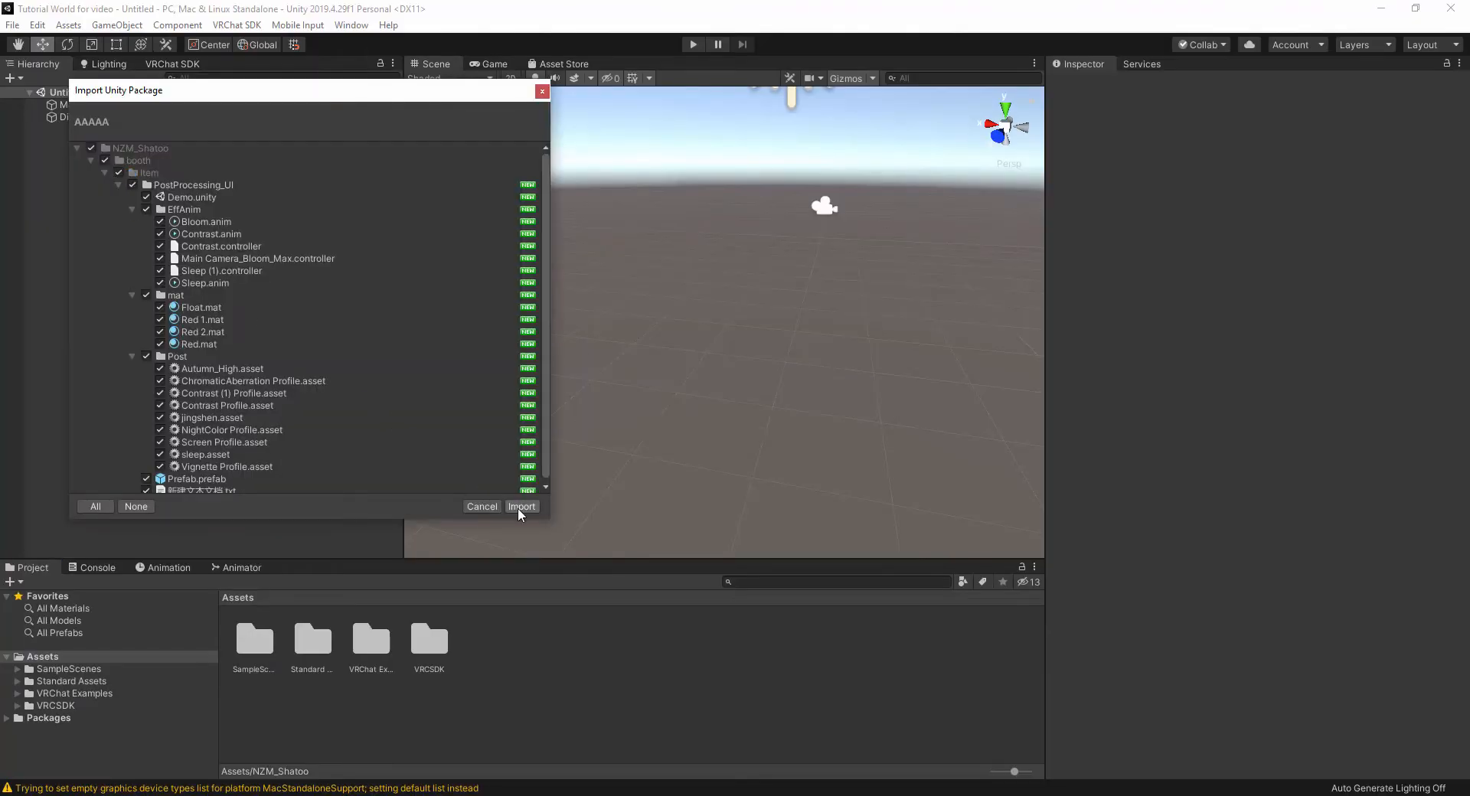
{"action": "left_click", "coordinate": [520, 507]}
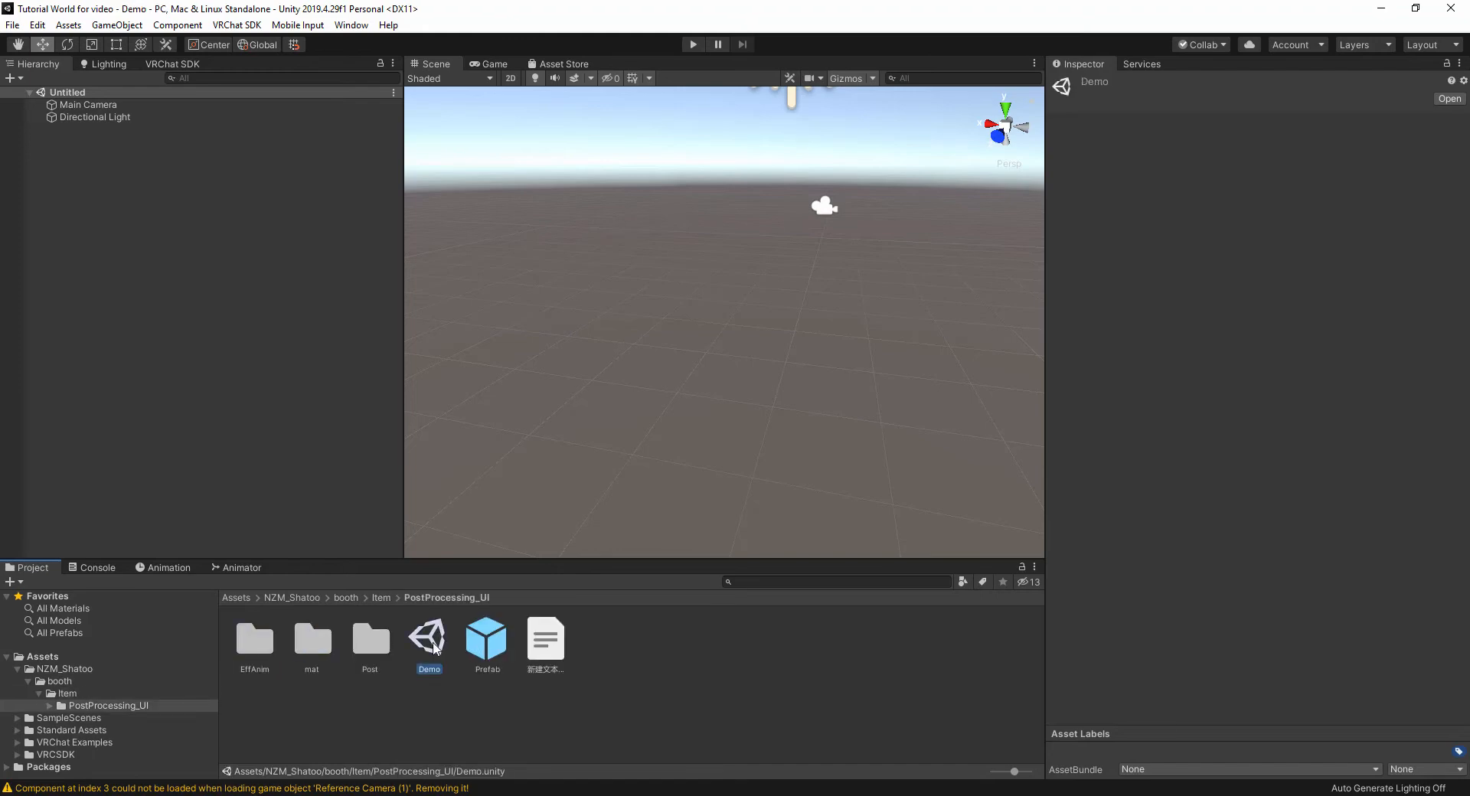
Step: Load the Demo scene and set the floor material's shader to VRChat/Mobile/Bumped Diffuse
{"action": "double_click", "coordinate": [427, 632]}
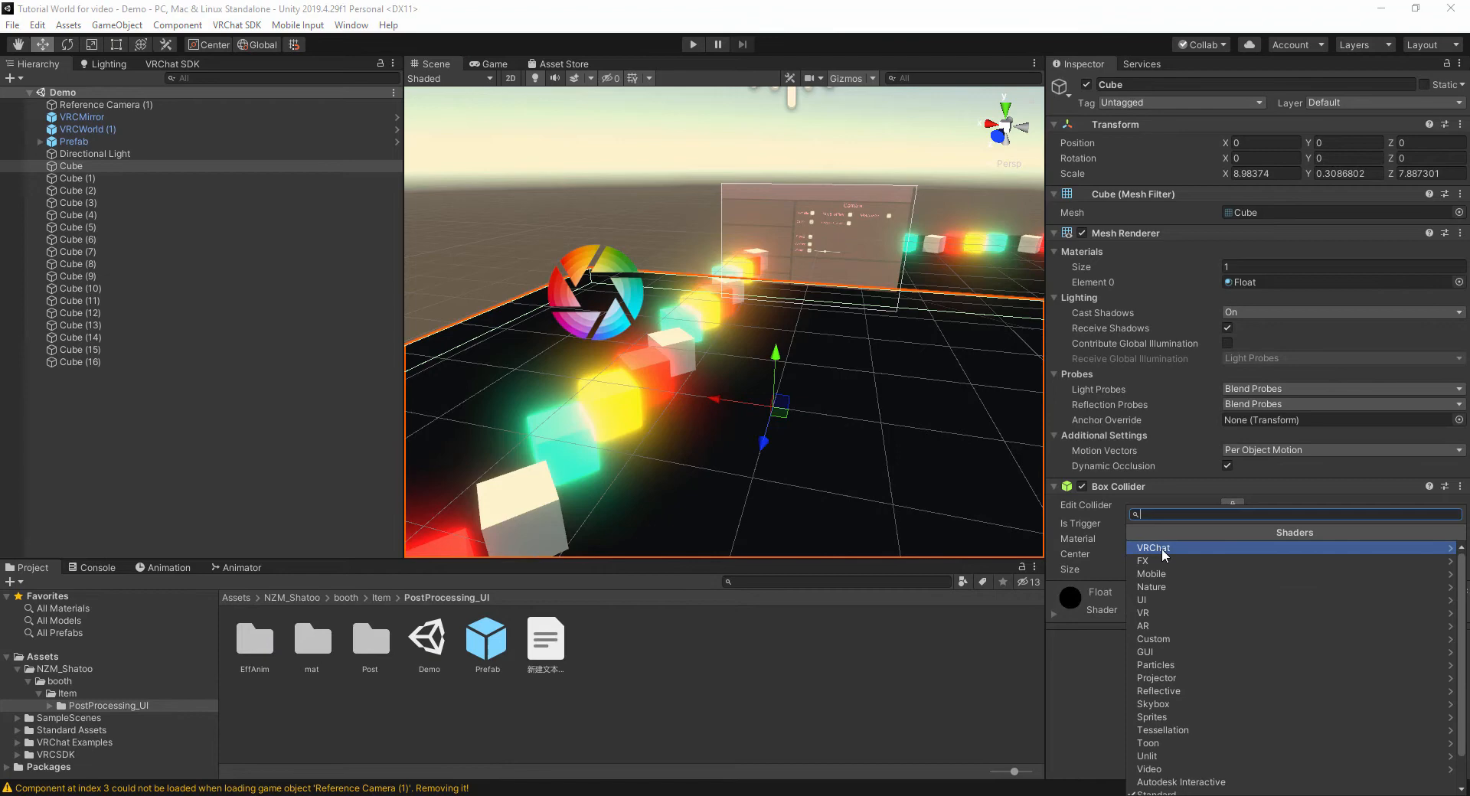
{"action": "left_click", "coordinate": [1153, 548]}
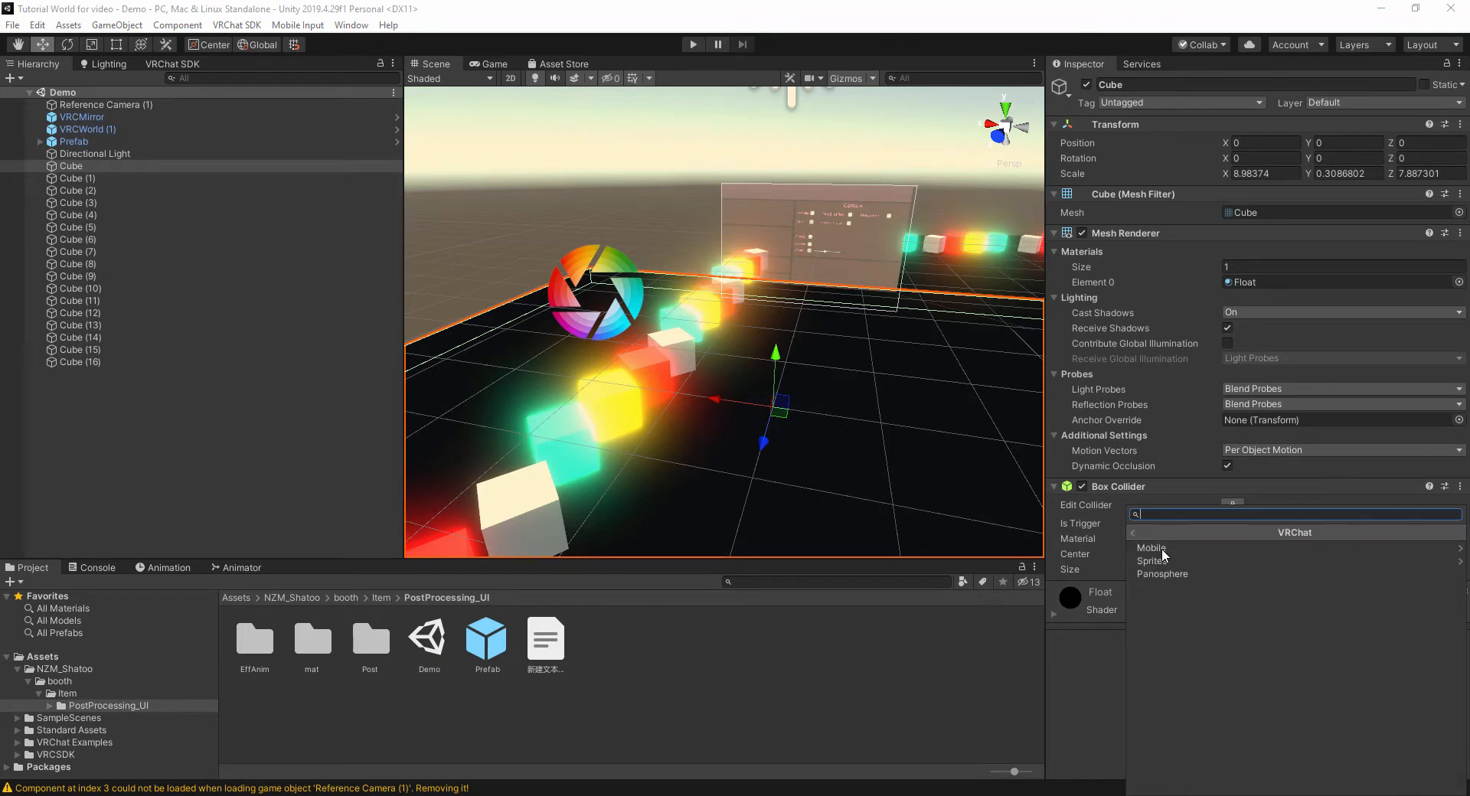
{"action": "left_click", "coordinate": [1152, 548]}
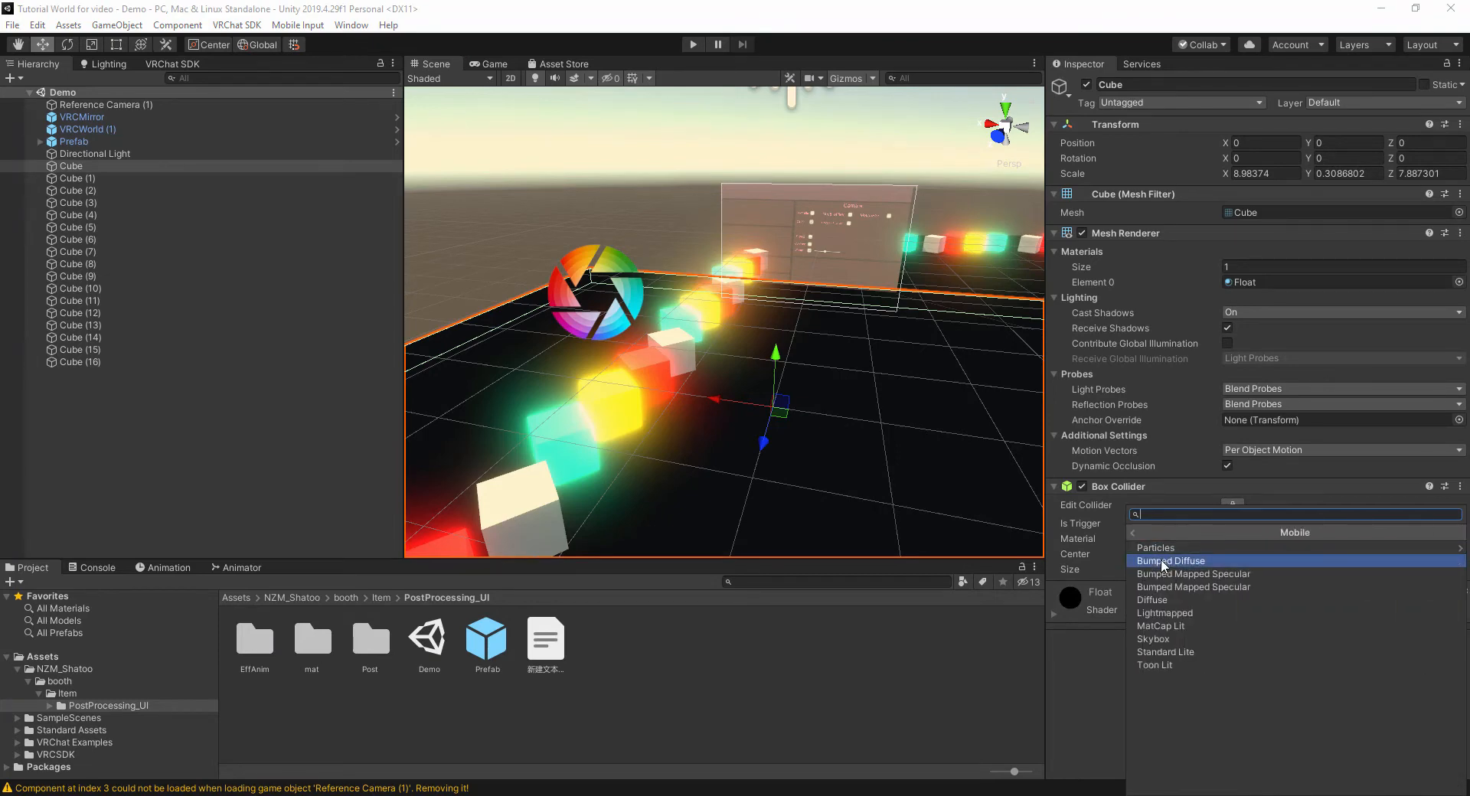
{"action": "left_click", "coordinate": [1171, 560]}
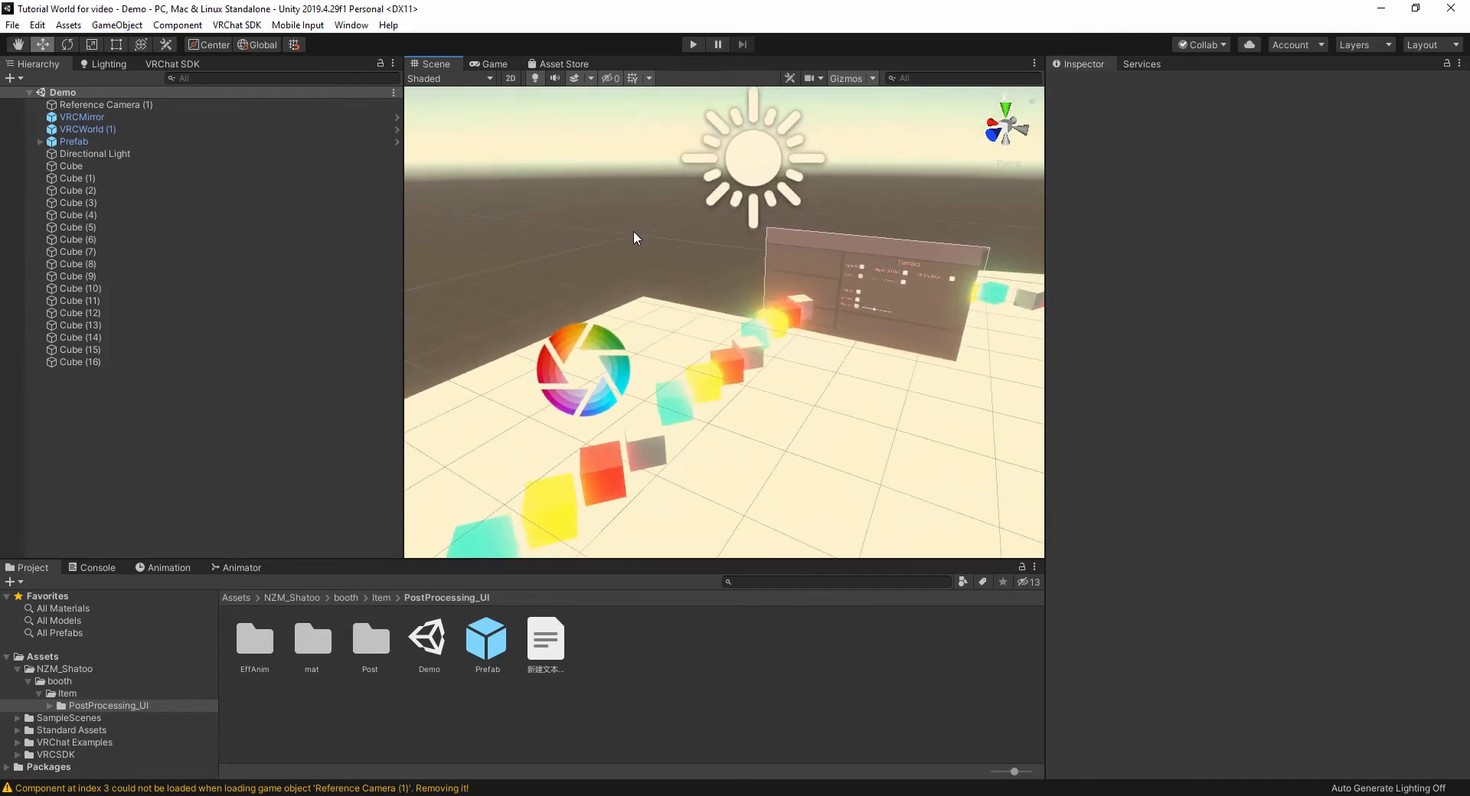
{"action": "mouse_move", "coordinate": [654, 423]}
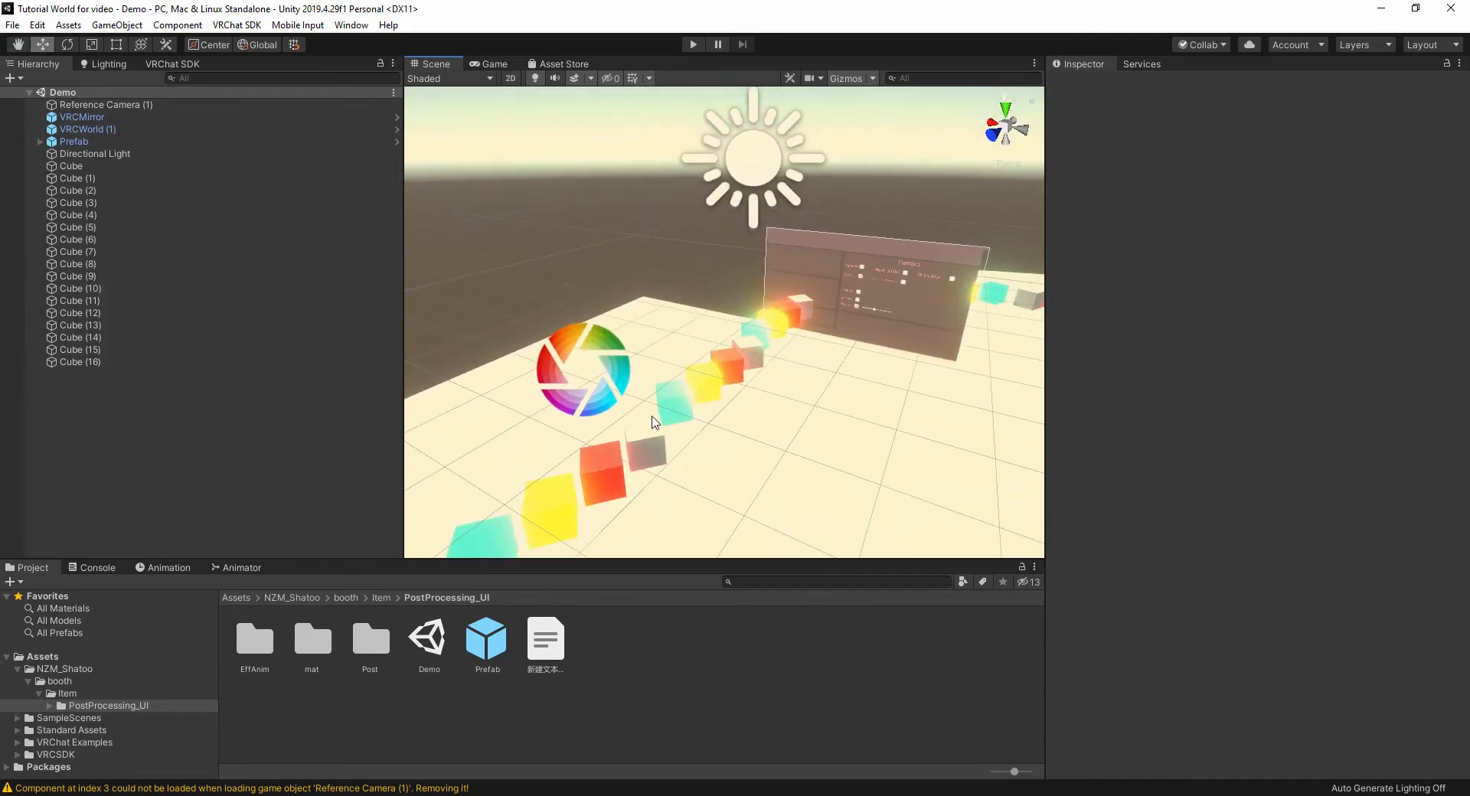
{"action": "mouse_move", "coordinate": [629, 323]}
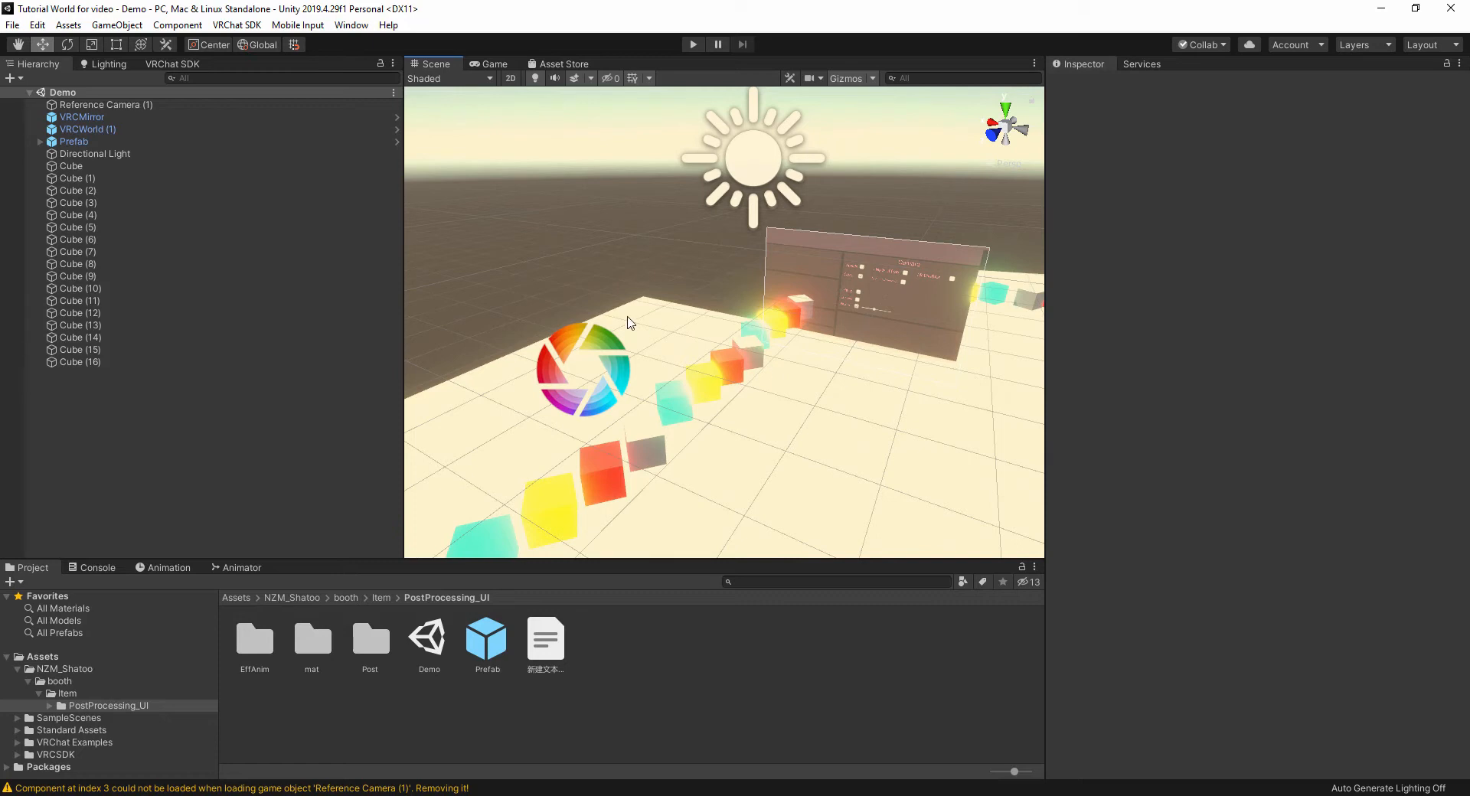
Step: Select Reference Camera (1) to show its Camera and Post-process Layer in the Inspector
{"action": "left_click", "coordinate": [74, 141]}
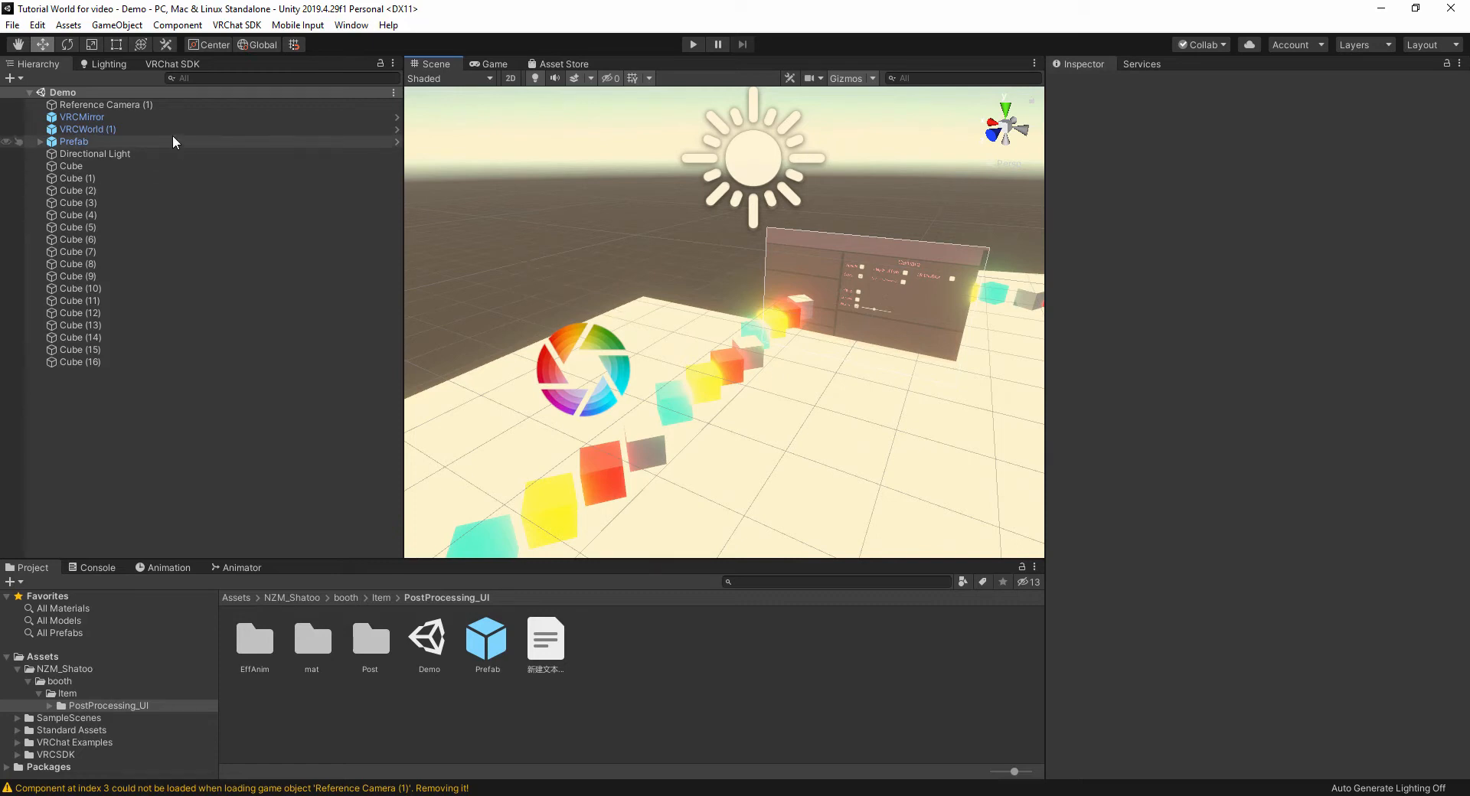
{"action": "mouse_move", "coordinate": [107, 141]}
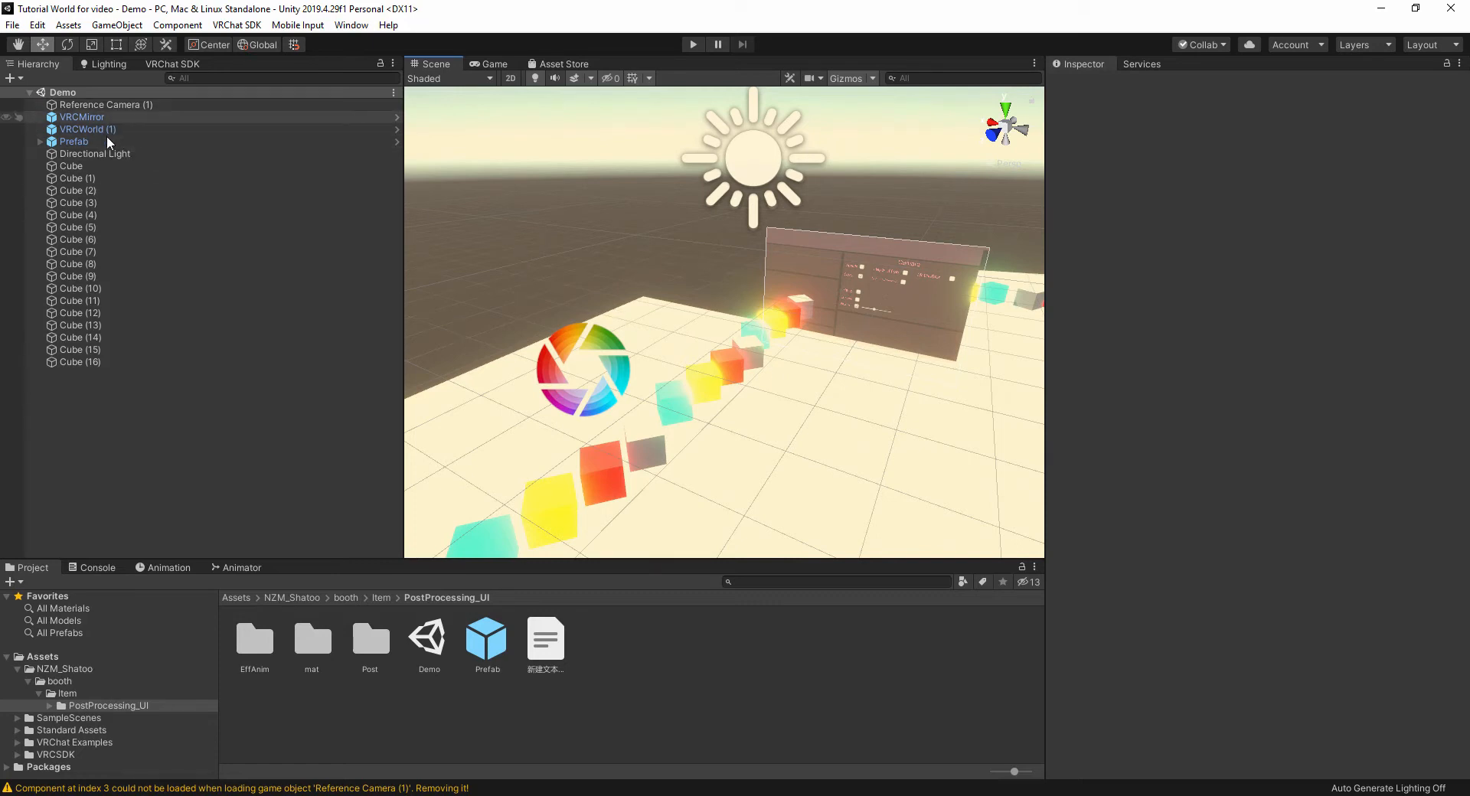
{"action": "left_click", "coordinate": [102, 104]}
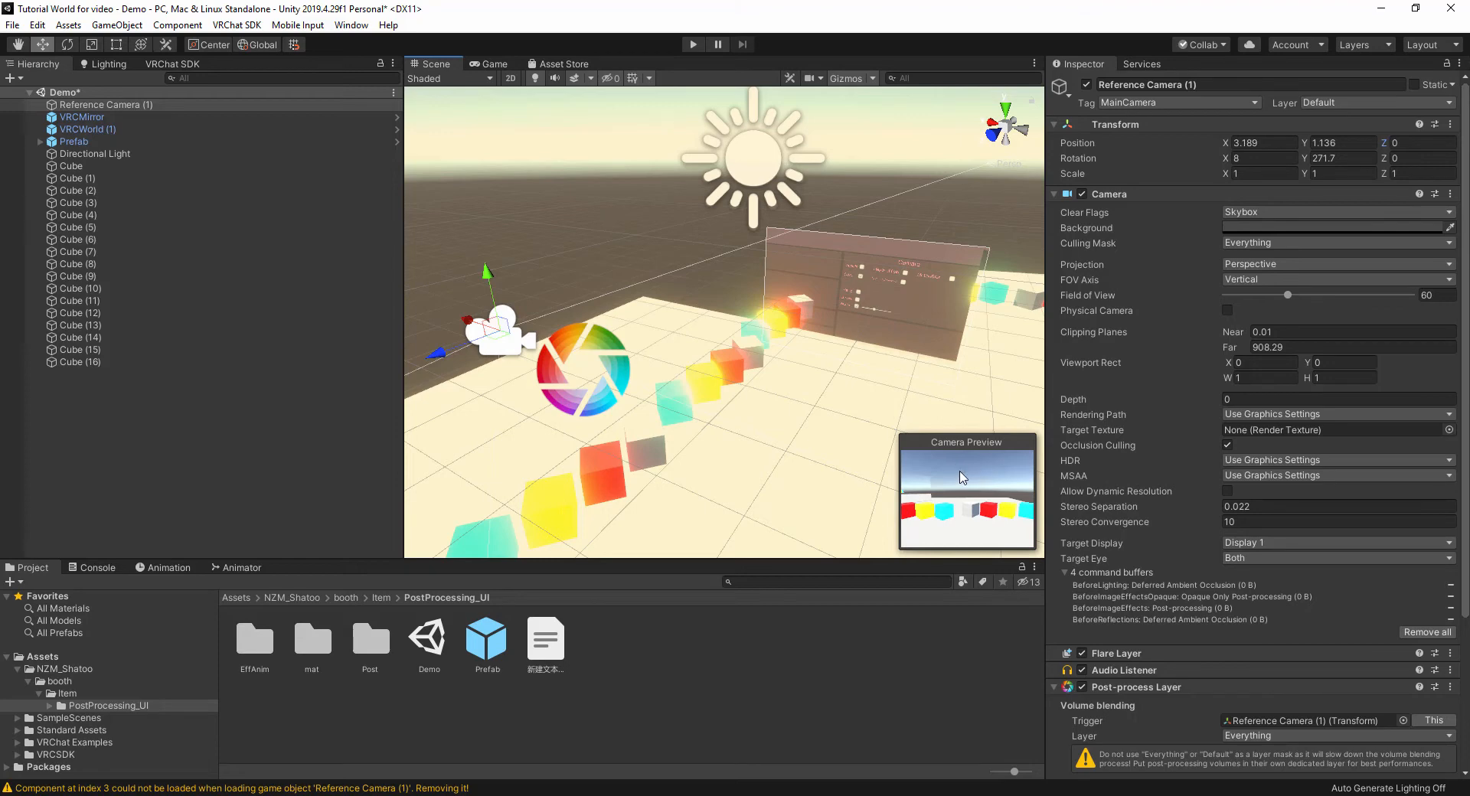
{"action": "mouse_move", "coordinate": [966, 516]}
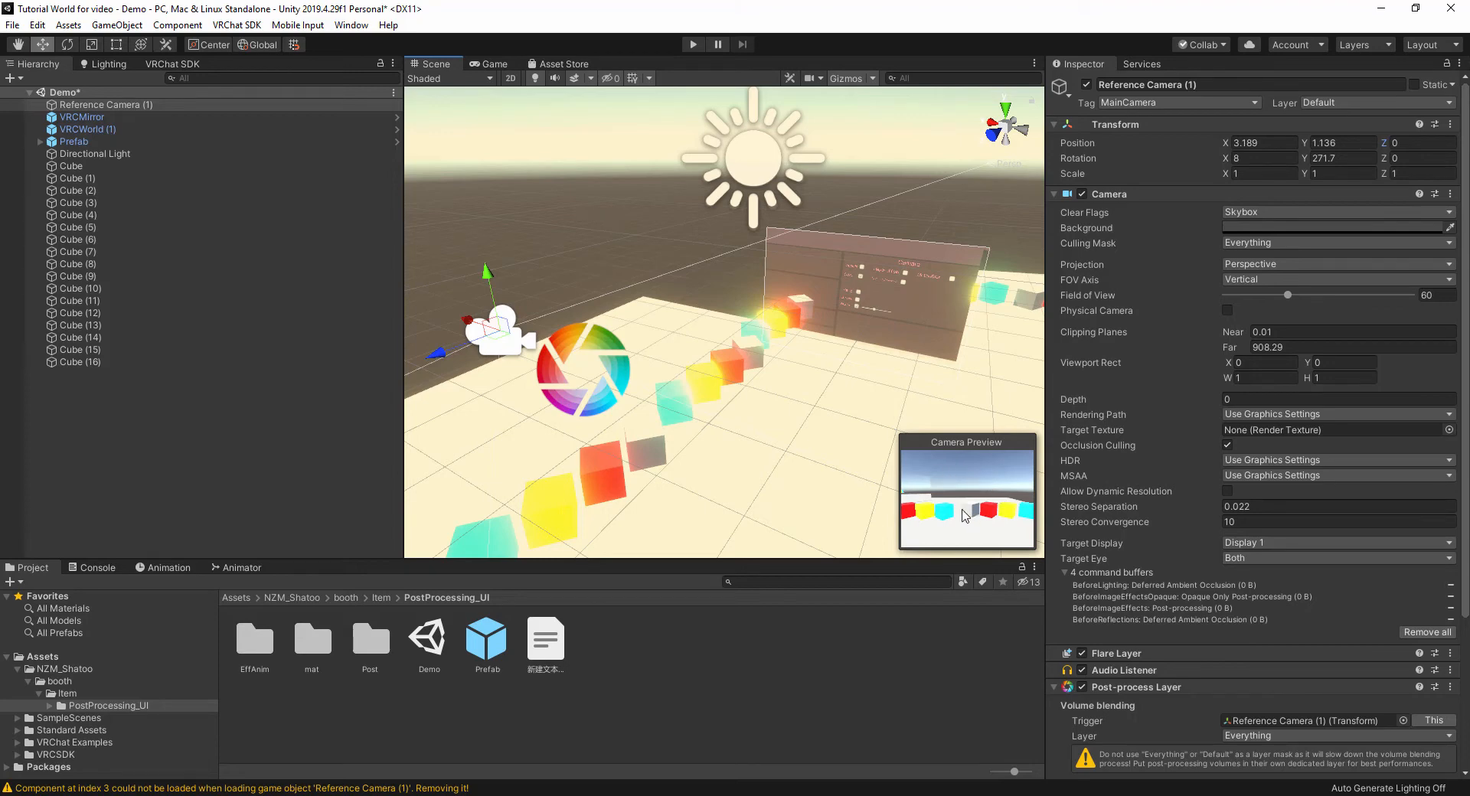
{"action": "mouse_move", "coordinate": [1021, 453]}
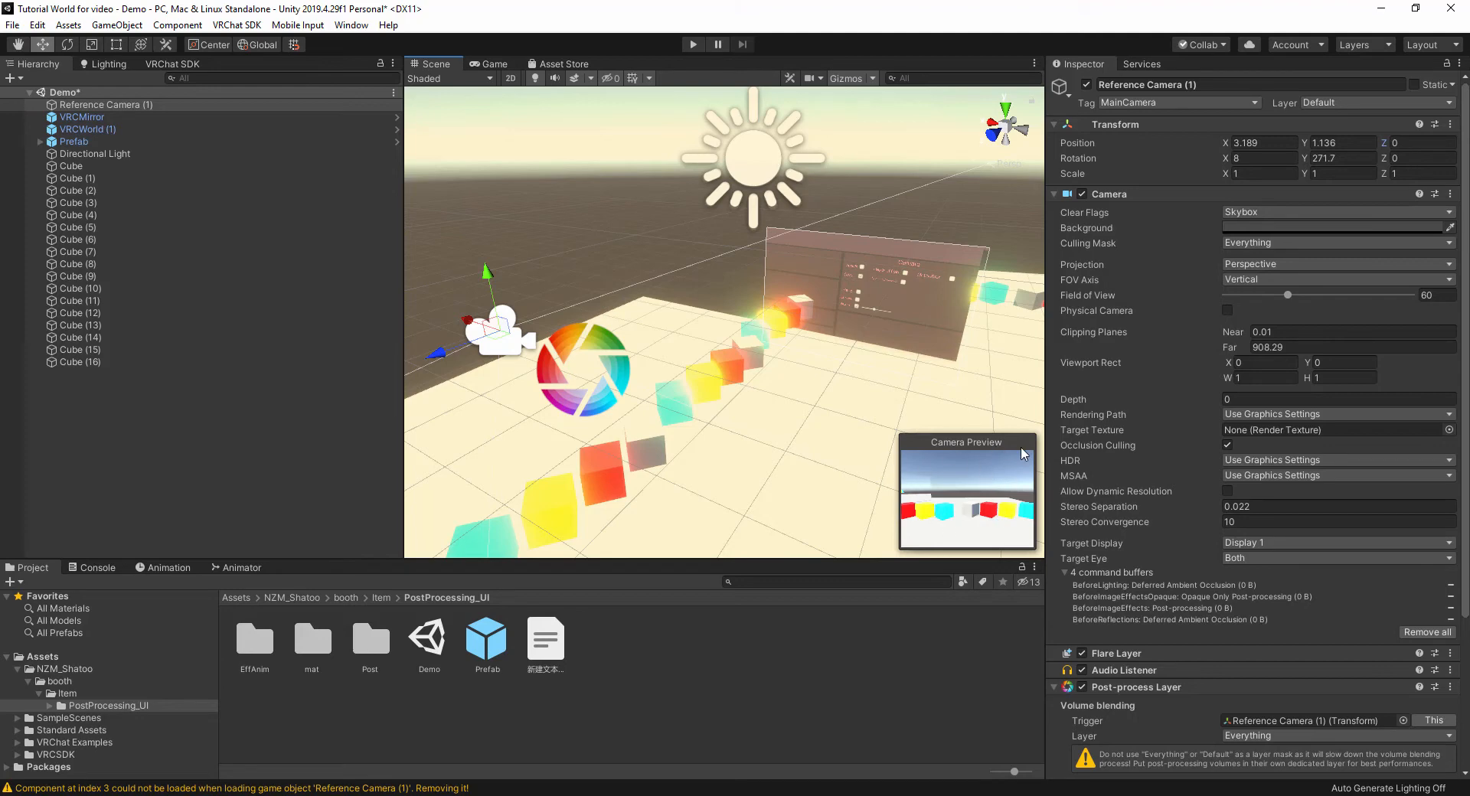
{"action": "mouse_move", "coordinate": [633, 257]}
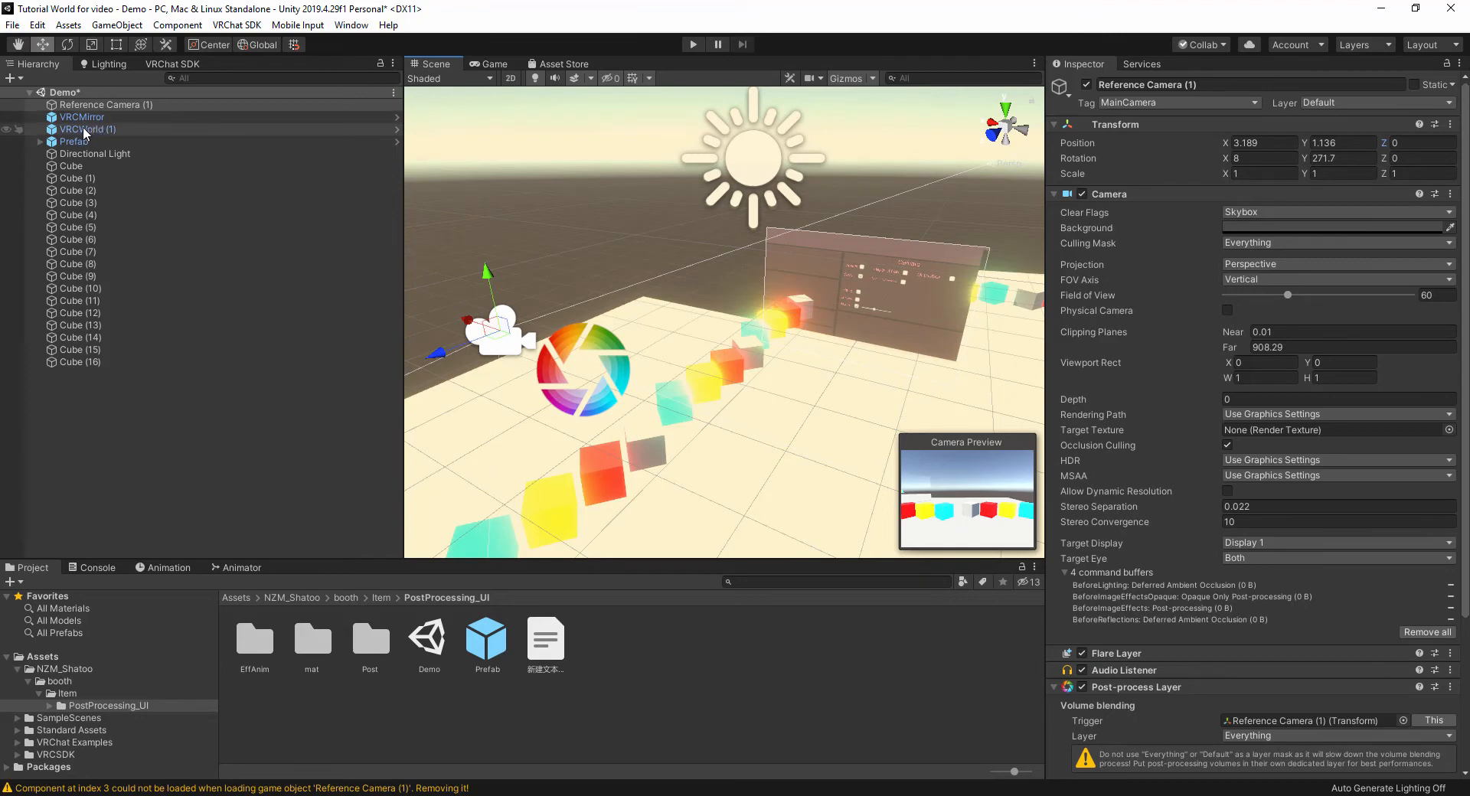
Step: Assign Reference Camera (1) as the reference camera on the VRCWorld (1) descriptor
{"action": "left_click", "coordinate": [87, 129]}
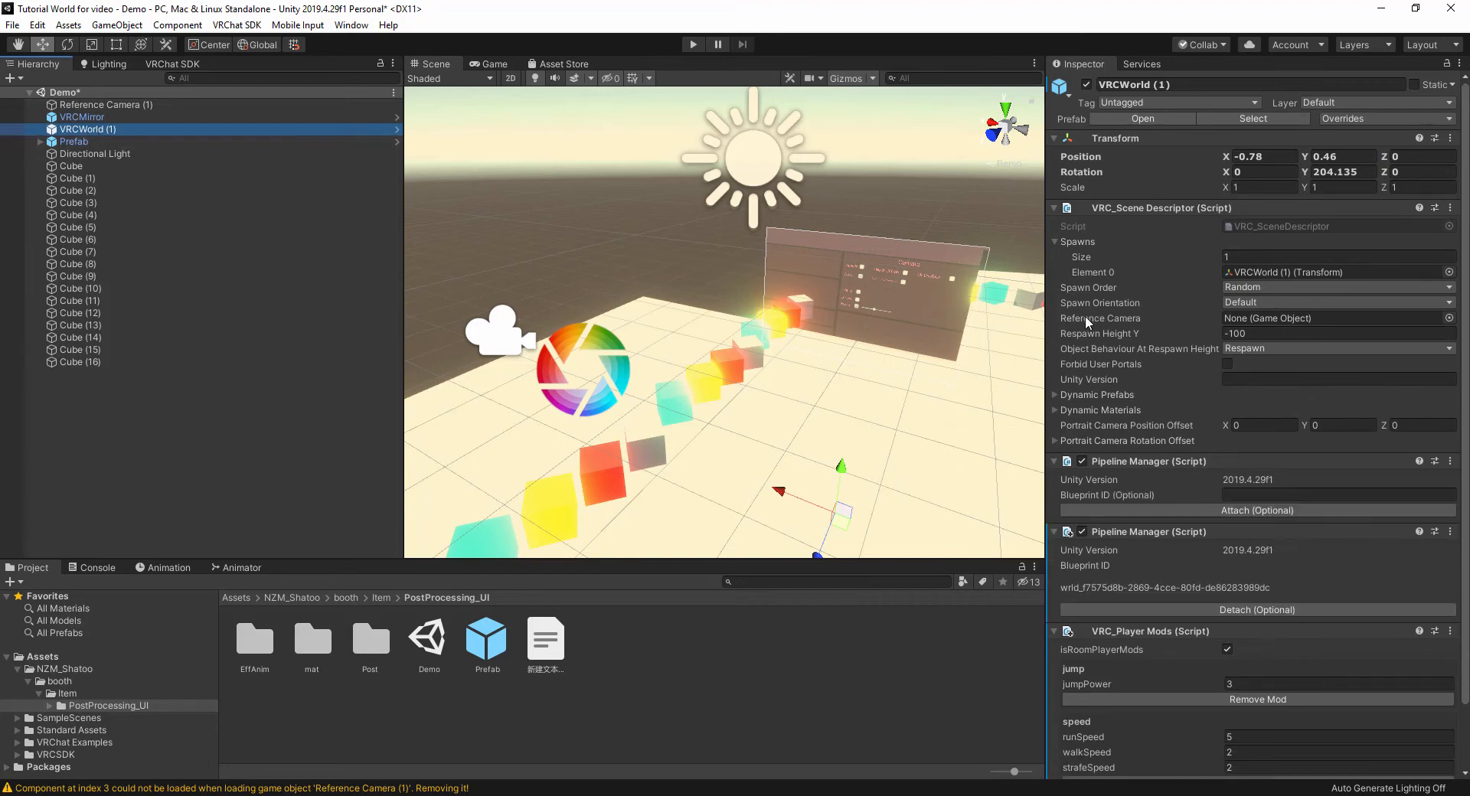
{"action": "mouse_move", "coordinate": [1145, 323]}
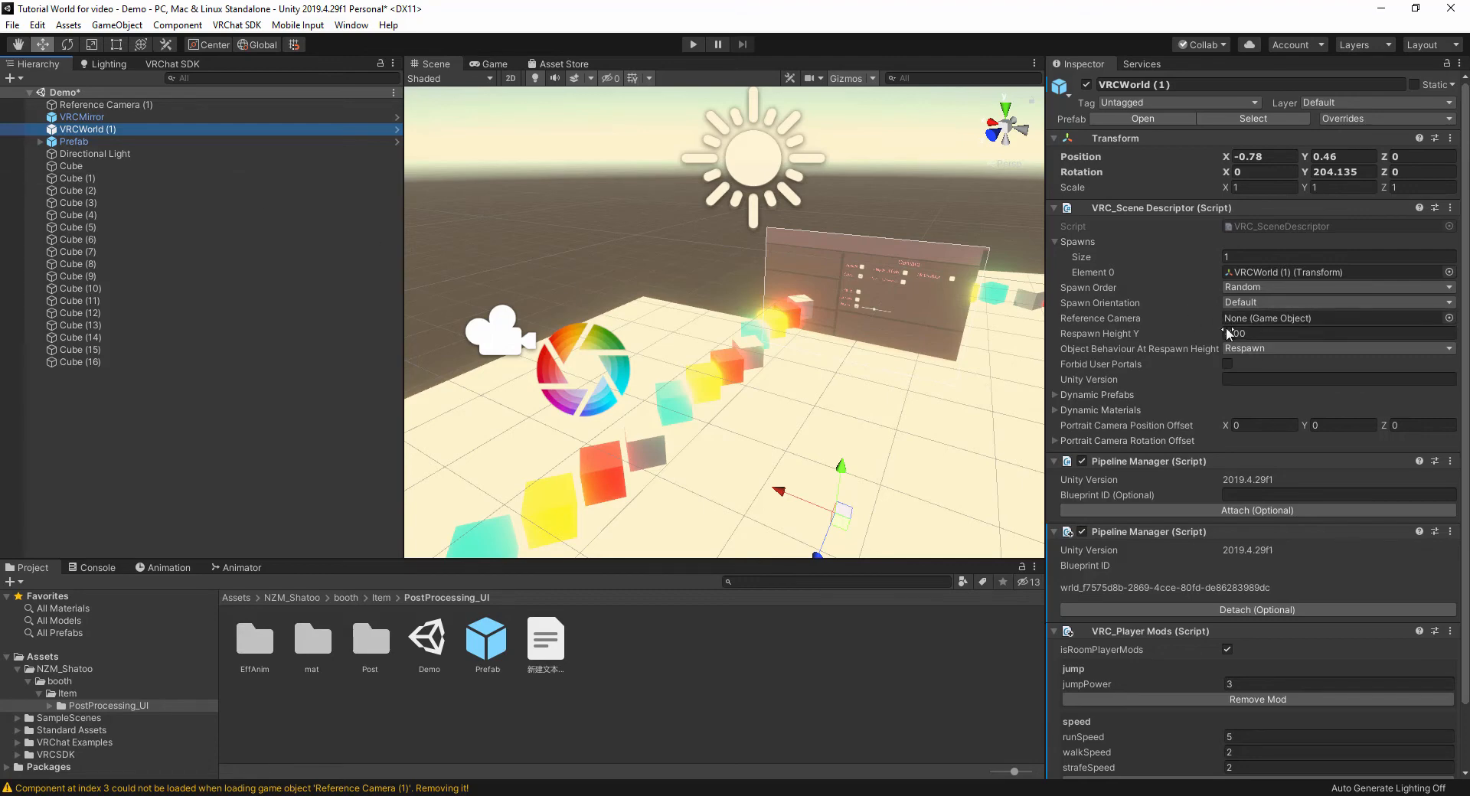
{"action": "left_click", "coordinate": [110, 104]}
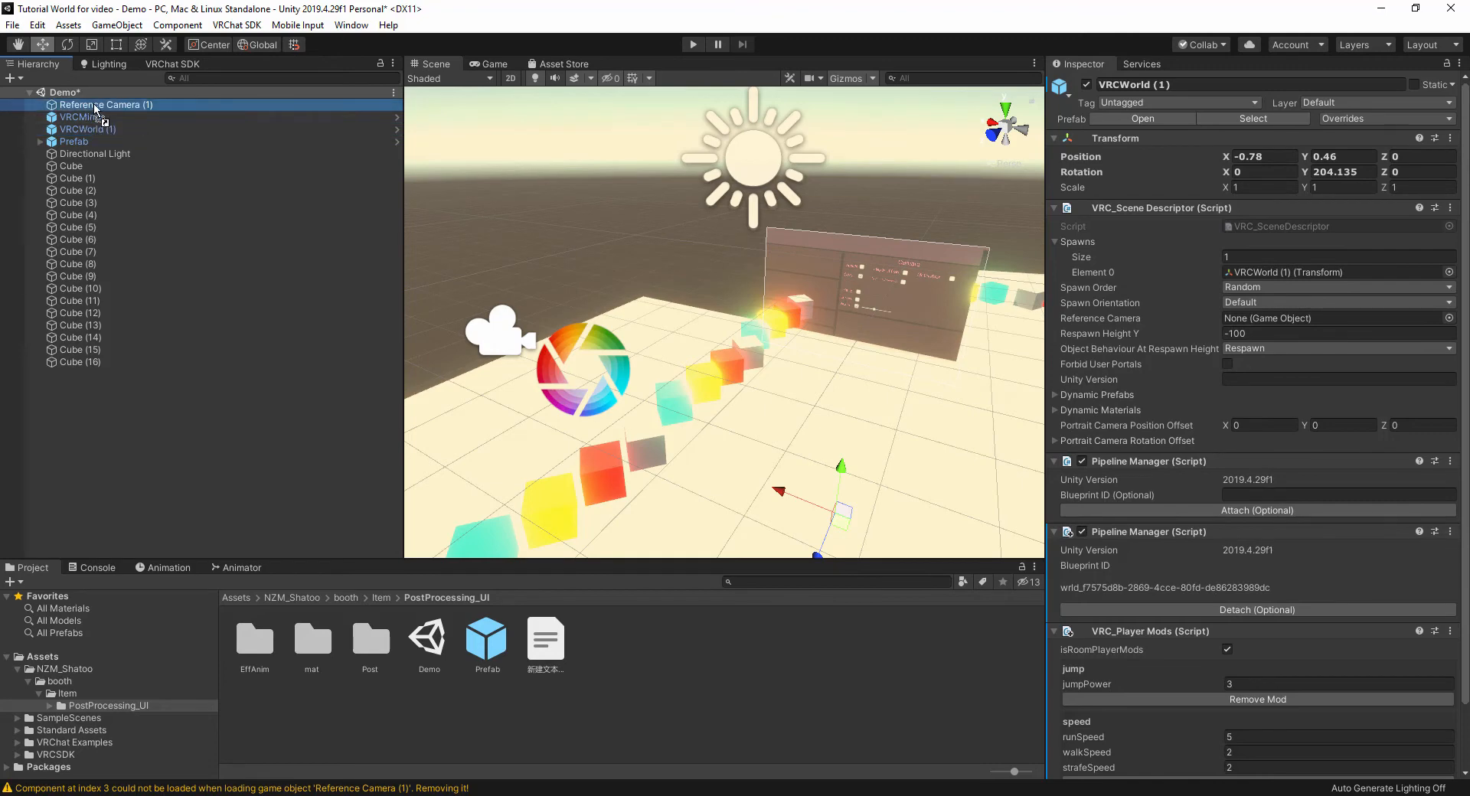
{"action": "left_click", "coordinate": [1330, 319]}
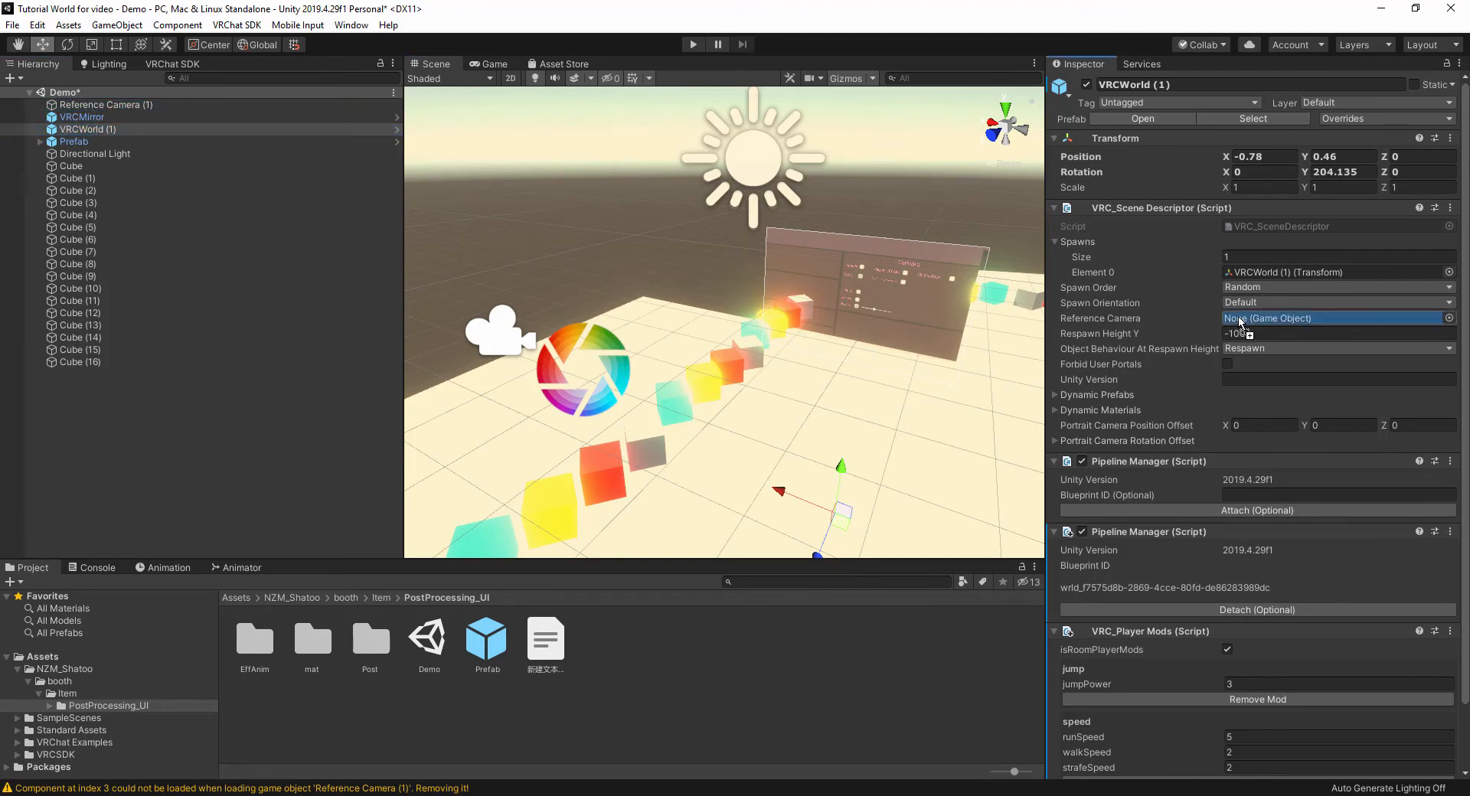
{"action": "left_click", "coordinate": [1335, 318]}
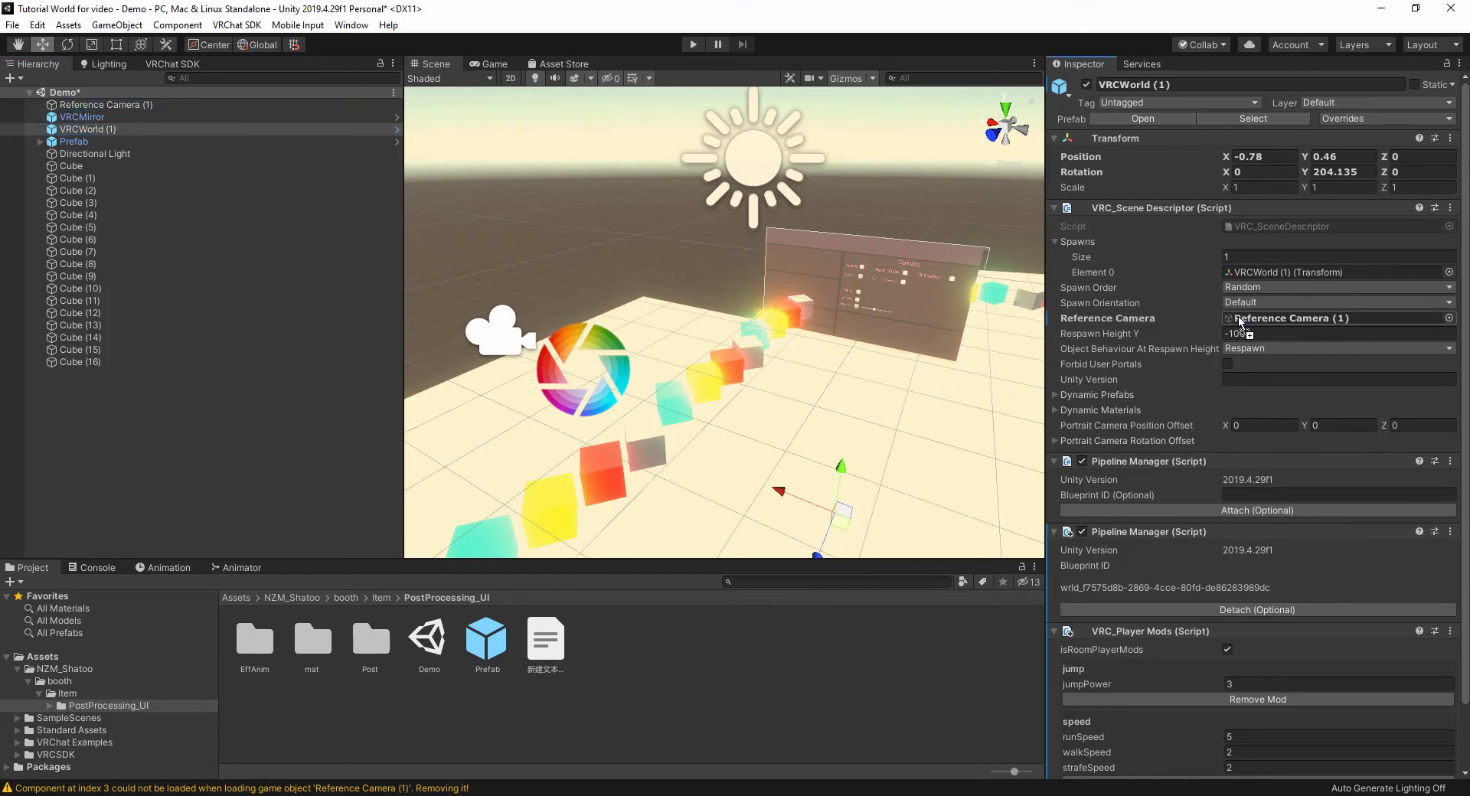
Step: Launch a local Build & Test of the world from the VRChat SDK Builder
{"action": "left_click", "coordinate": [173, 64]}
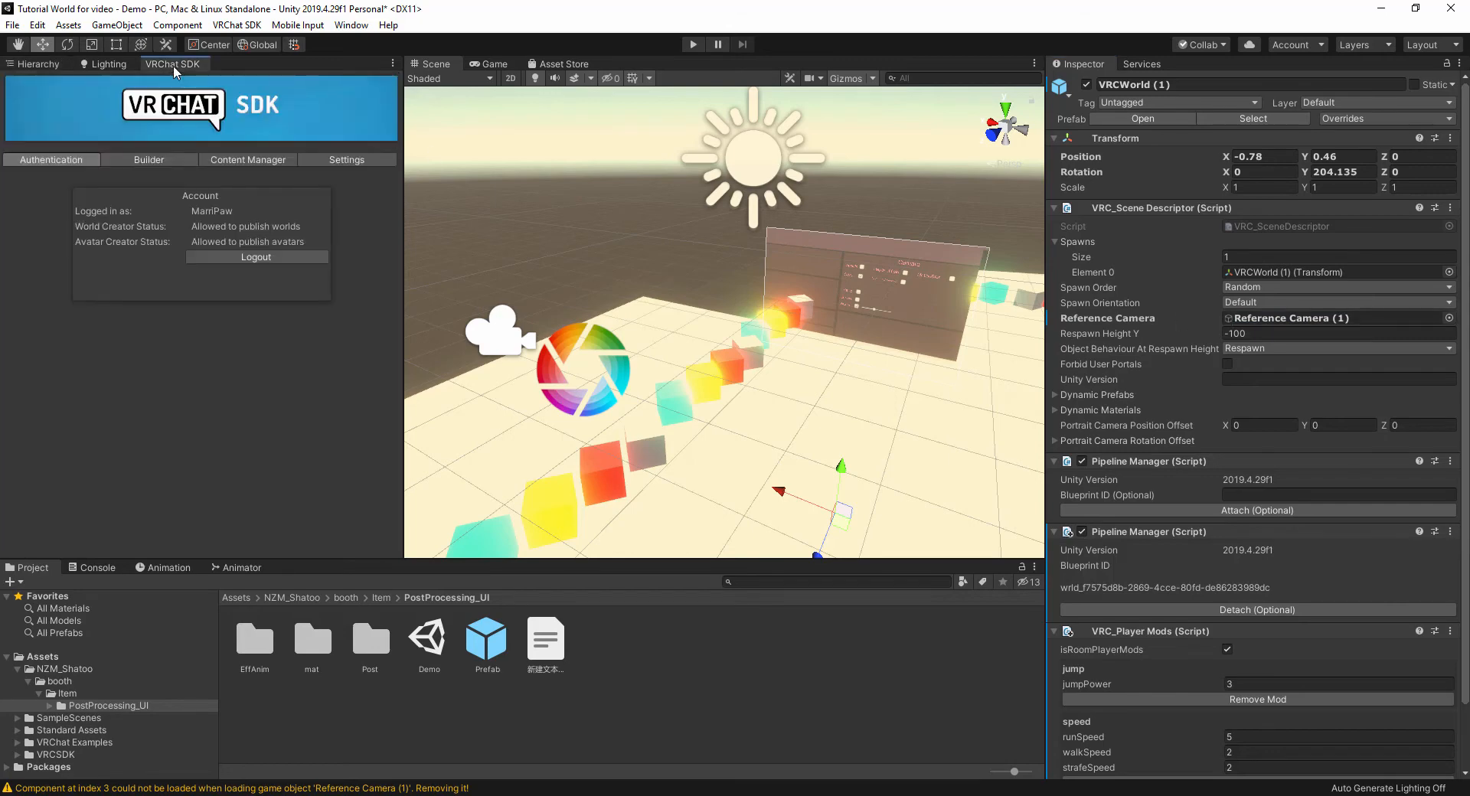
{"action": "left_click", "coordinate": [148, 159]}
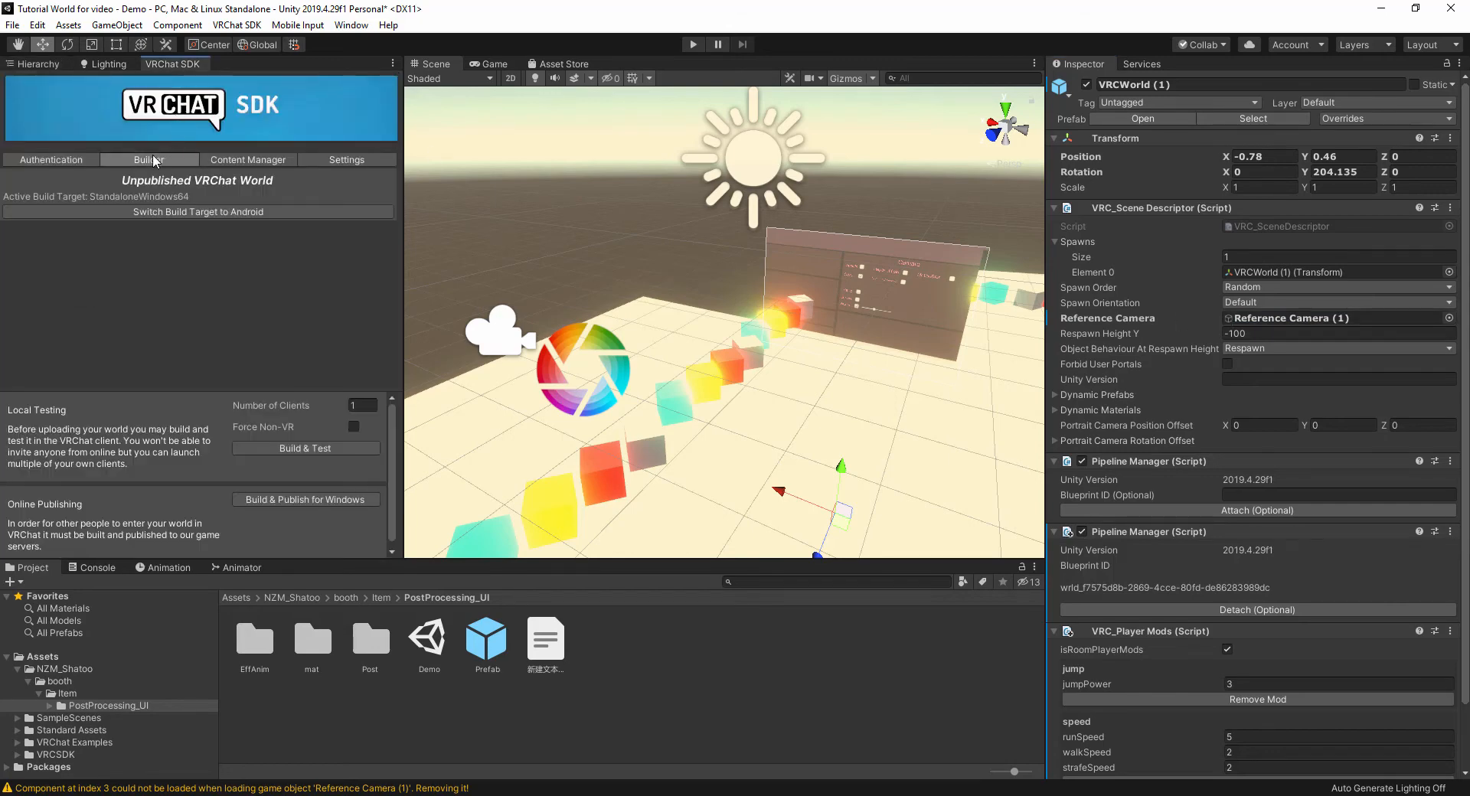
{"action": "left_click", "coordinate": [306, 449]}
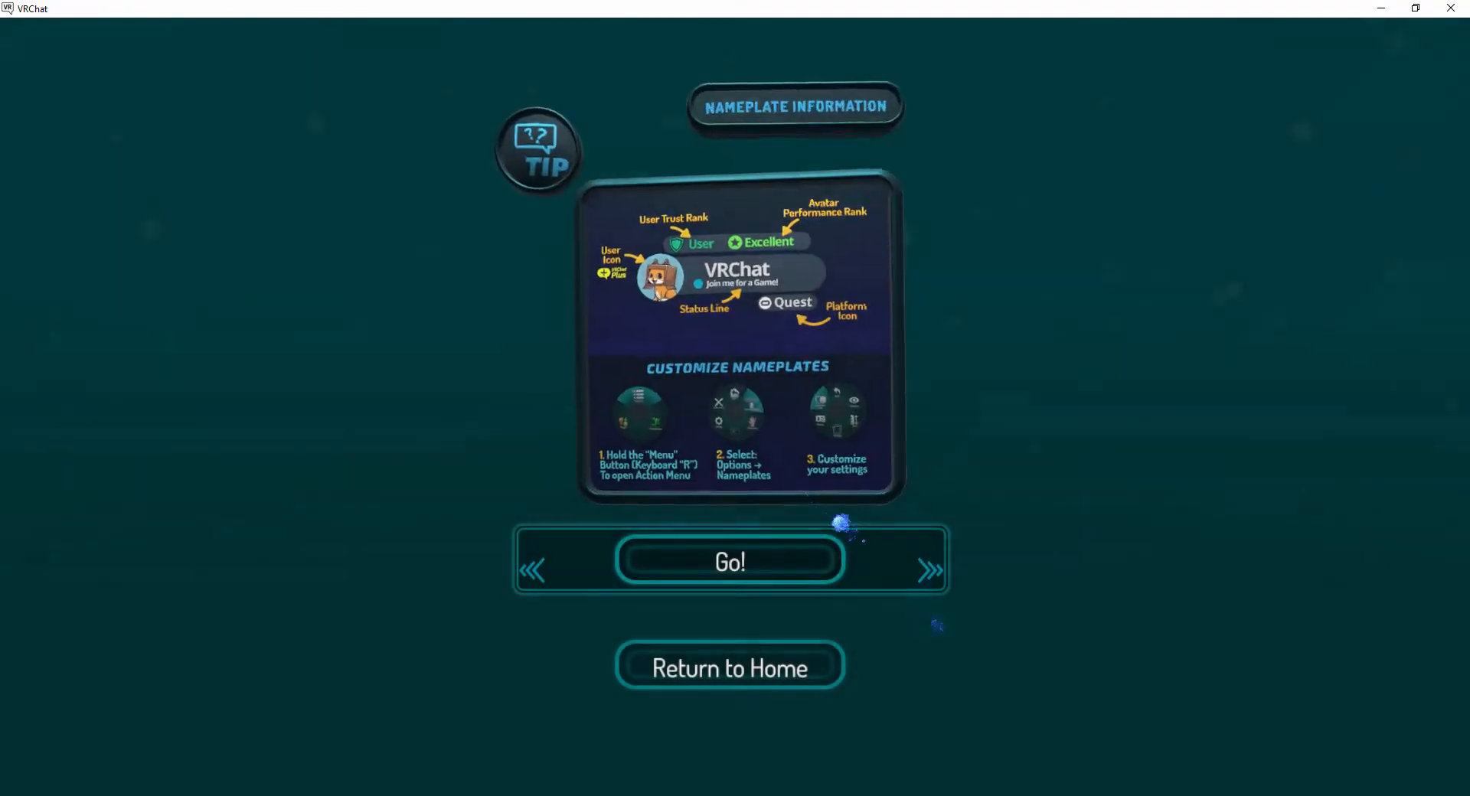
Step: Enter the built test world with Go! to see the Camara panel and glowing cubes
{"action": "left_click", "coordinate": [729, 560]}
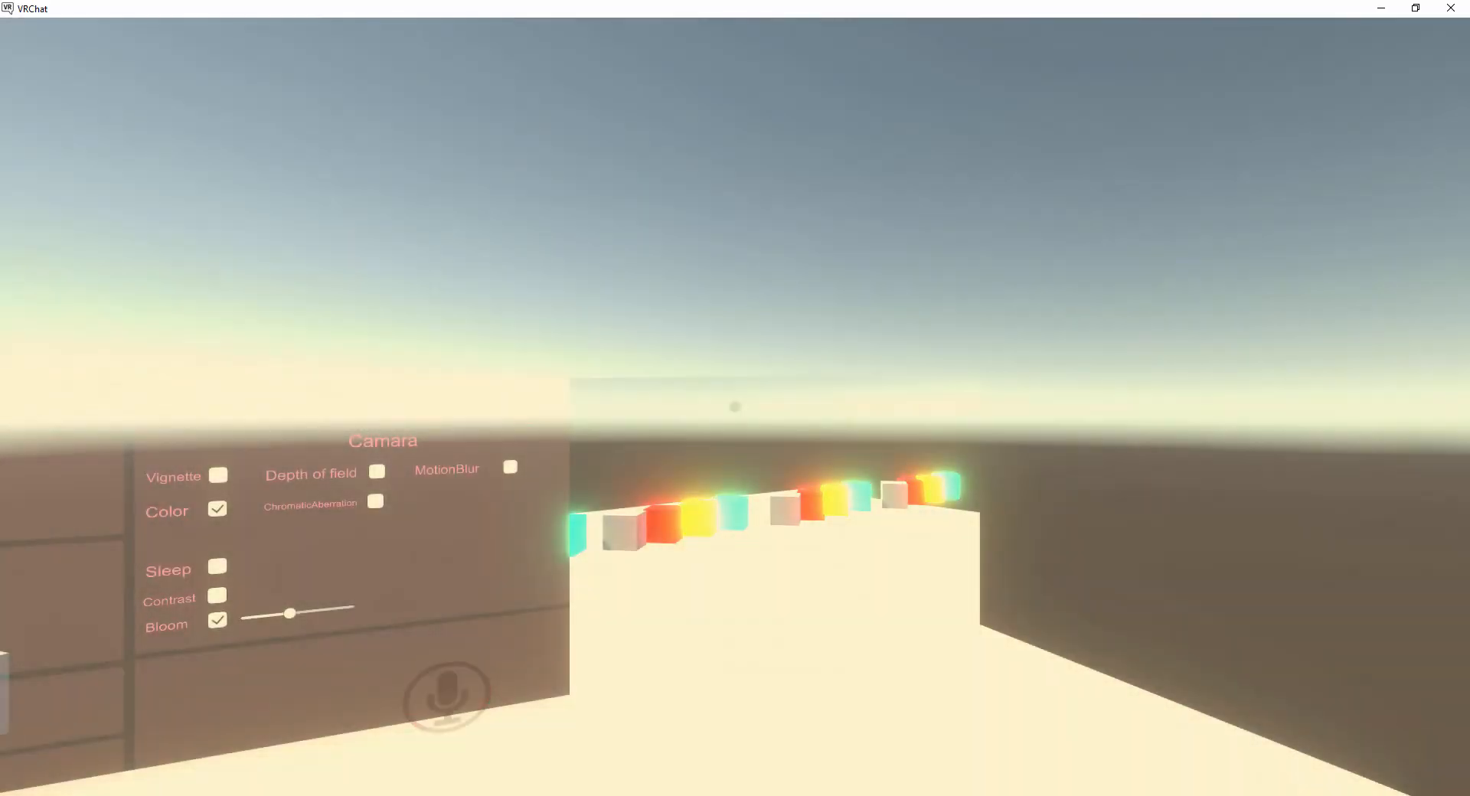
{"action": "mouse_move", "coordinate": [735, 398]}
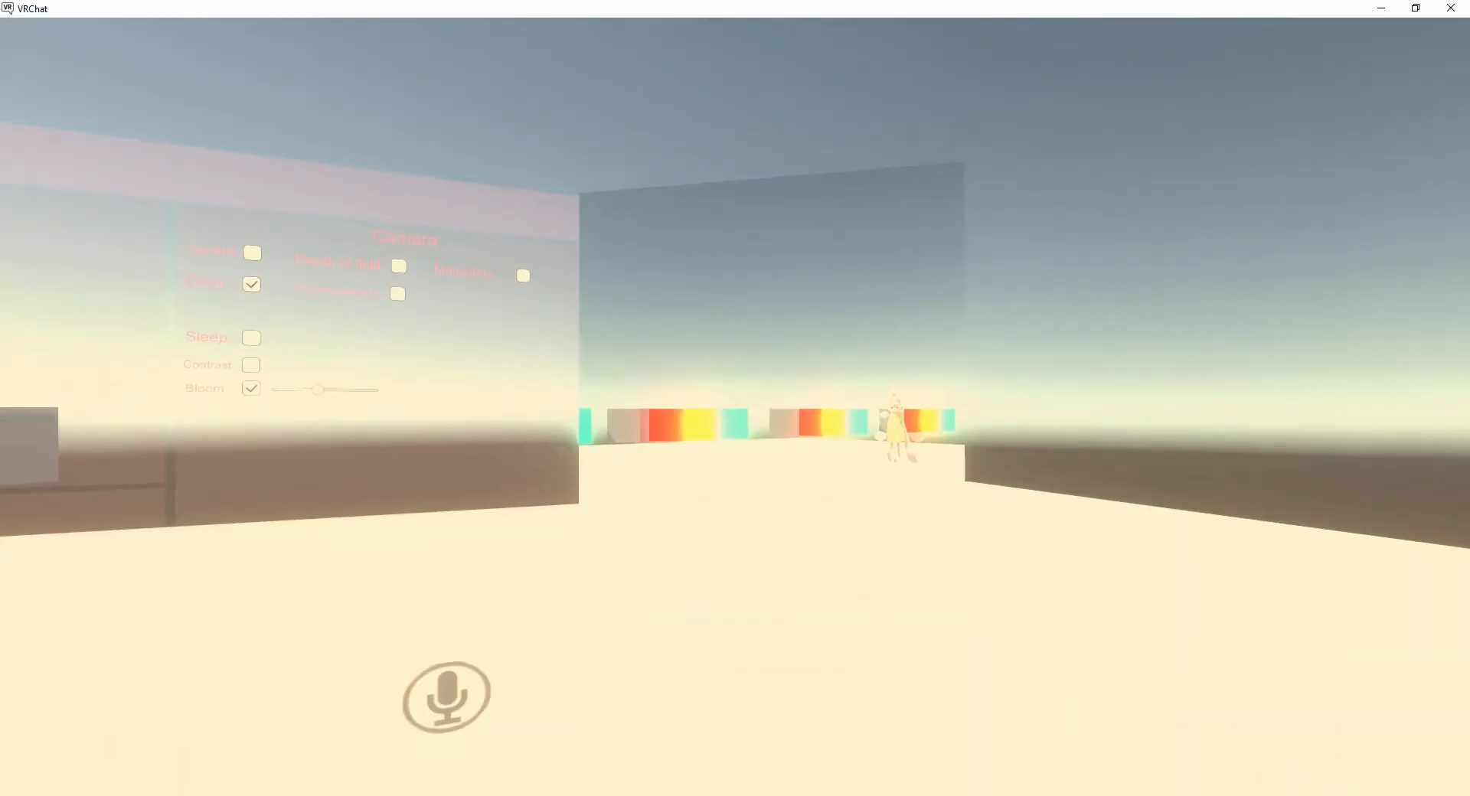